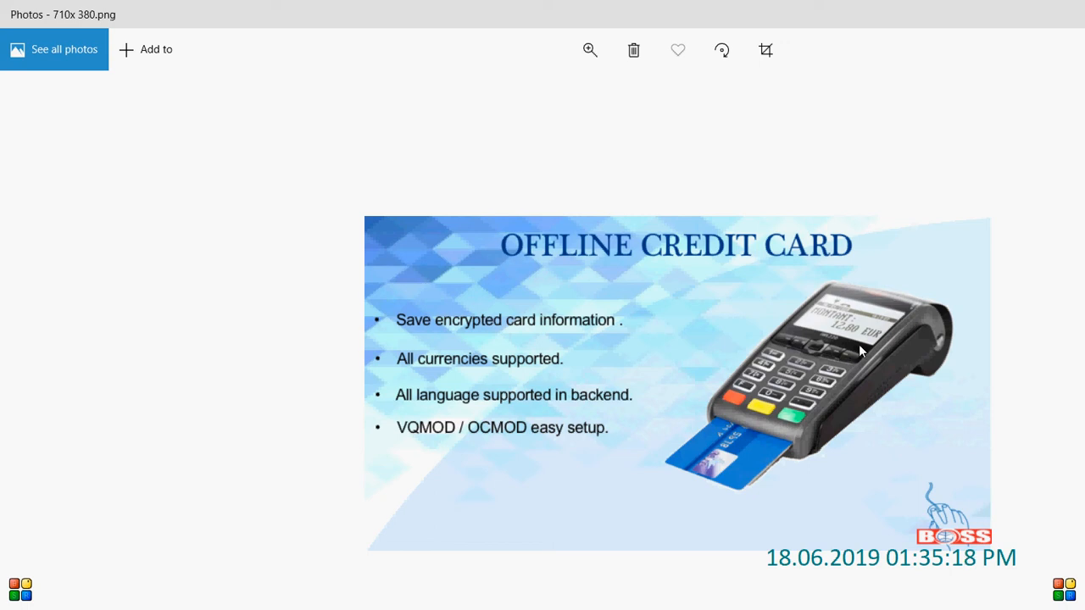
mouse_move(844, 346)
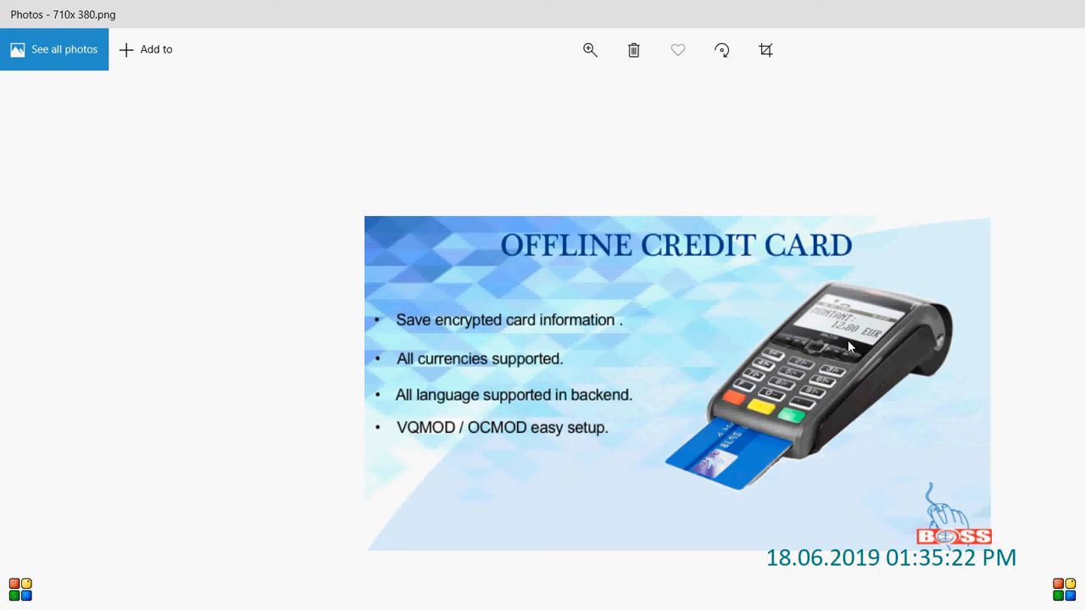
mouse_move(852, 358)
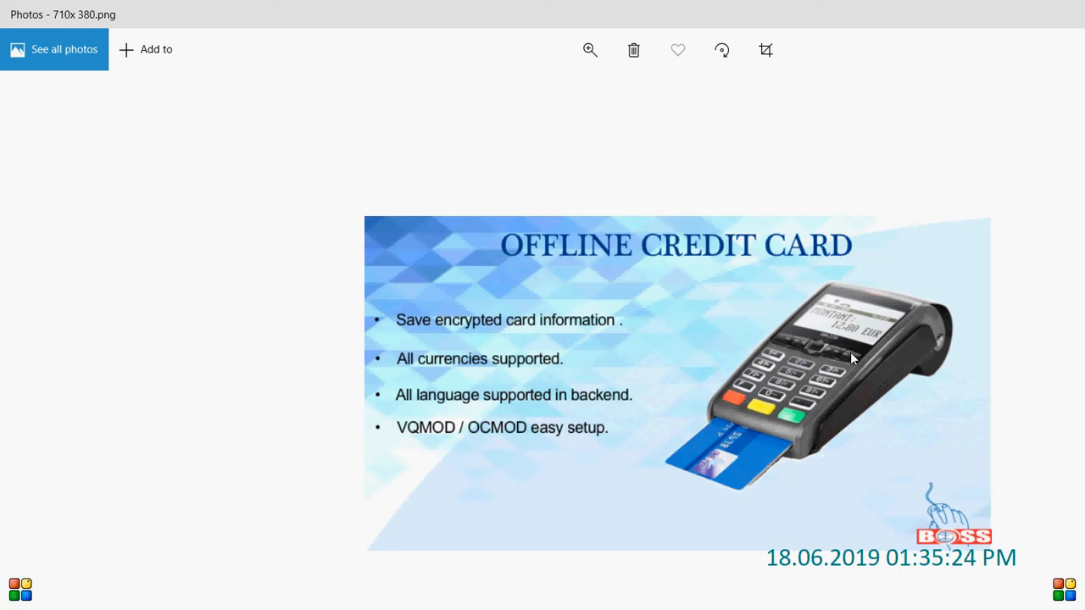
mouse_move(847, 362)
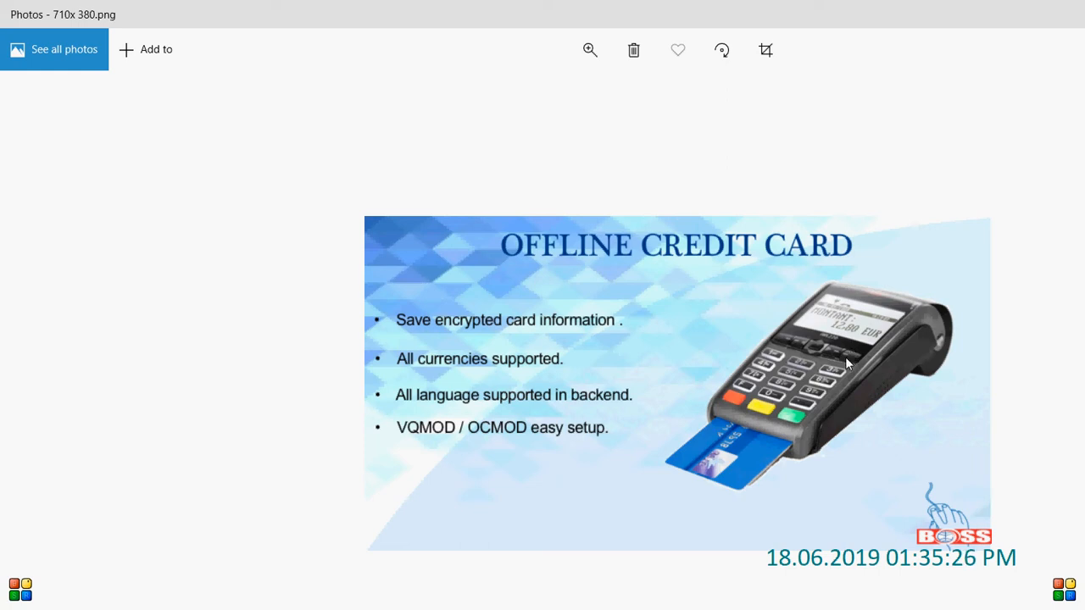
mouse_move(616, 304)
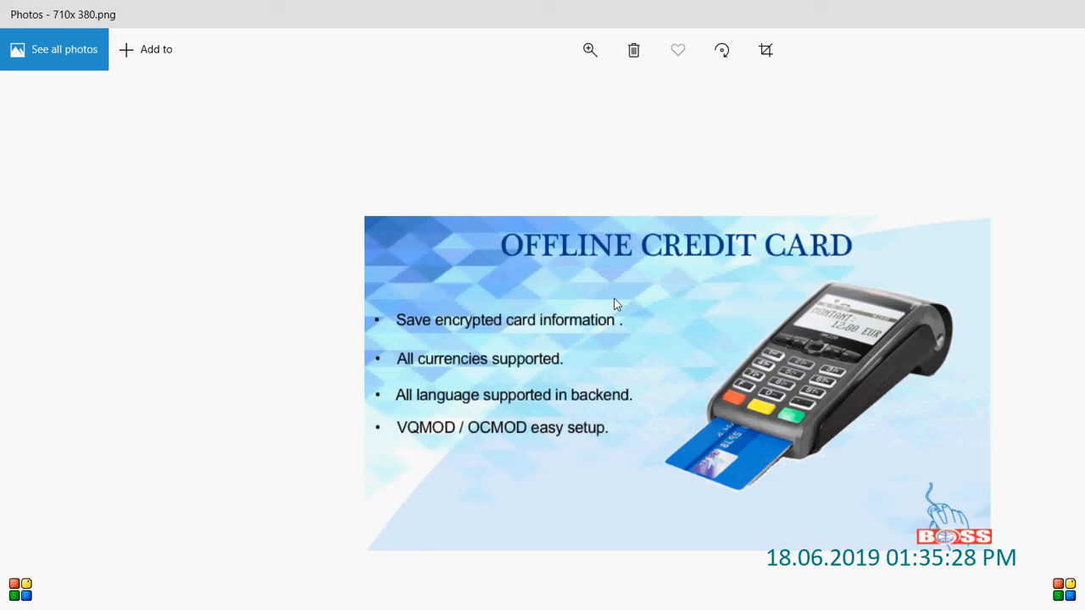
mouse_move(620, 329)
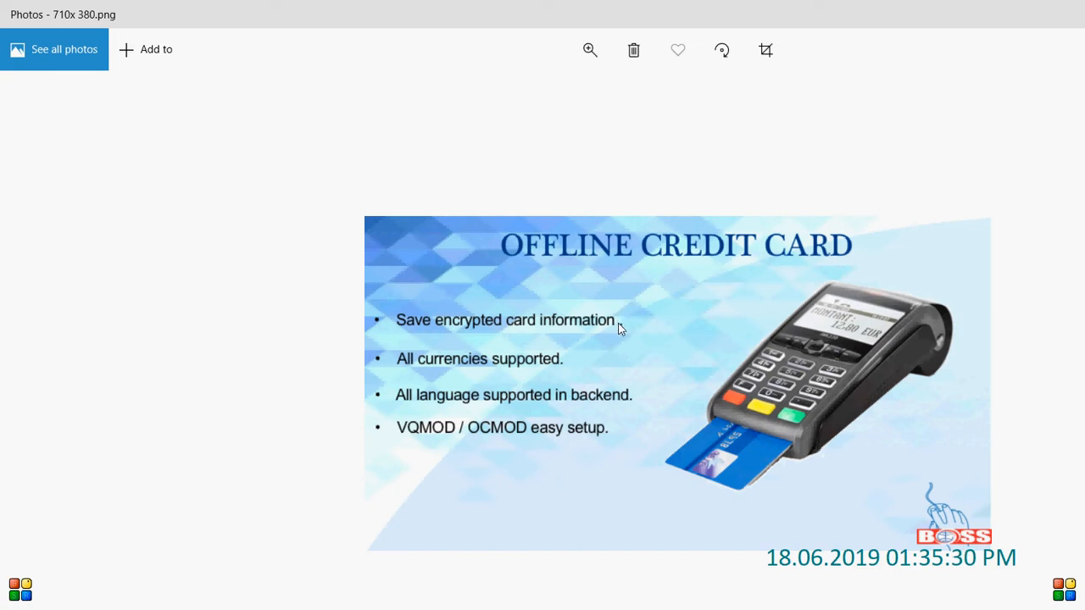
mouse_move(627, 329)
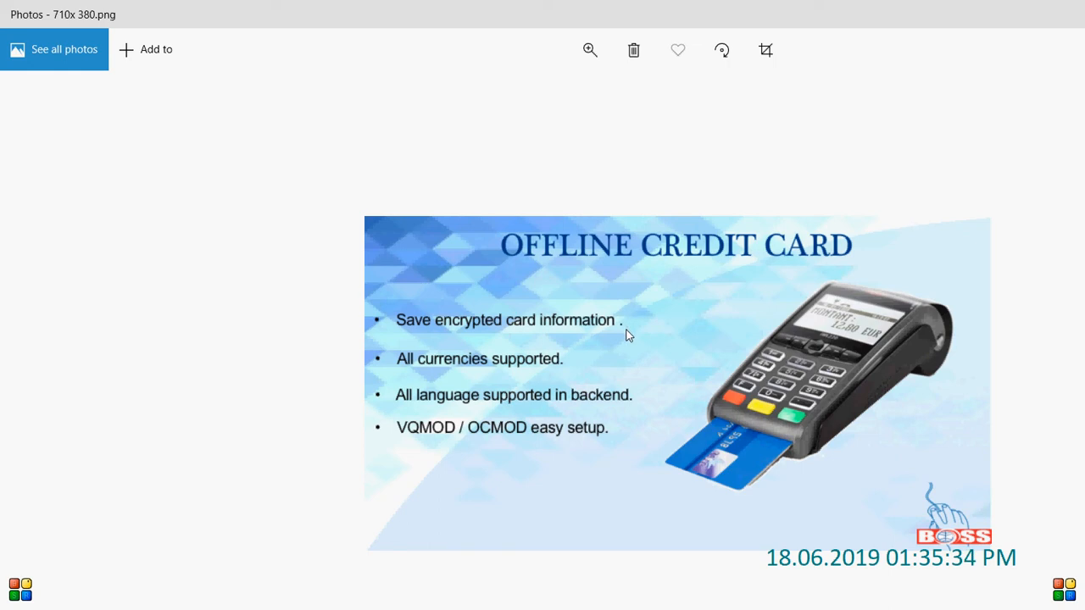
mouse_move(693, 335)
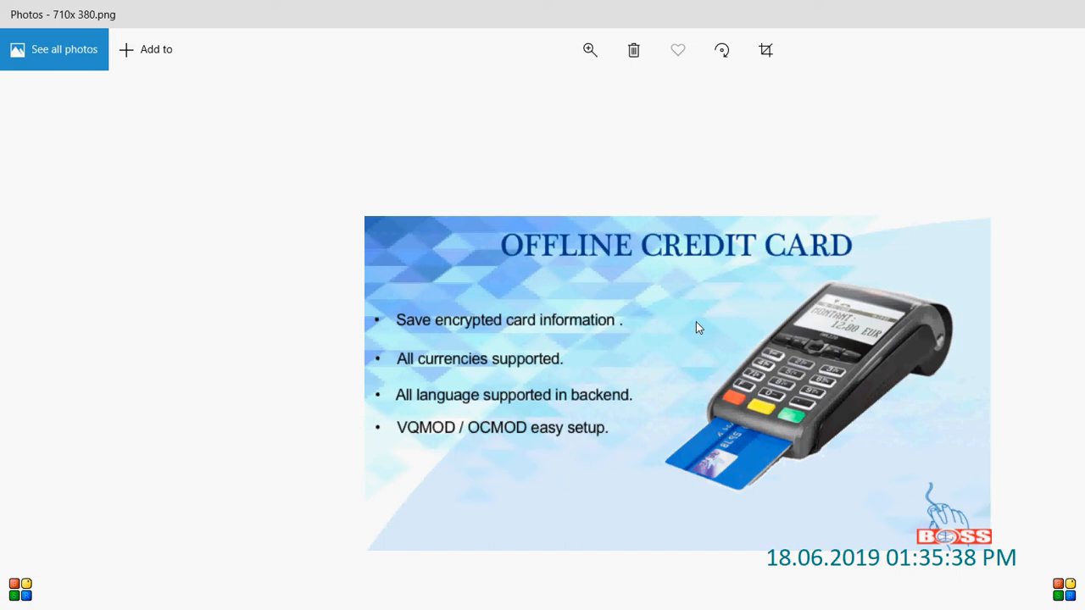
mouse_move(712, 287)
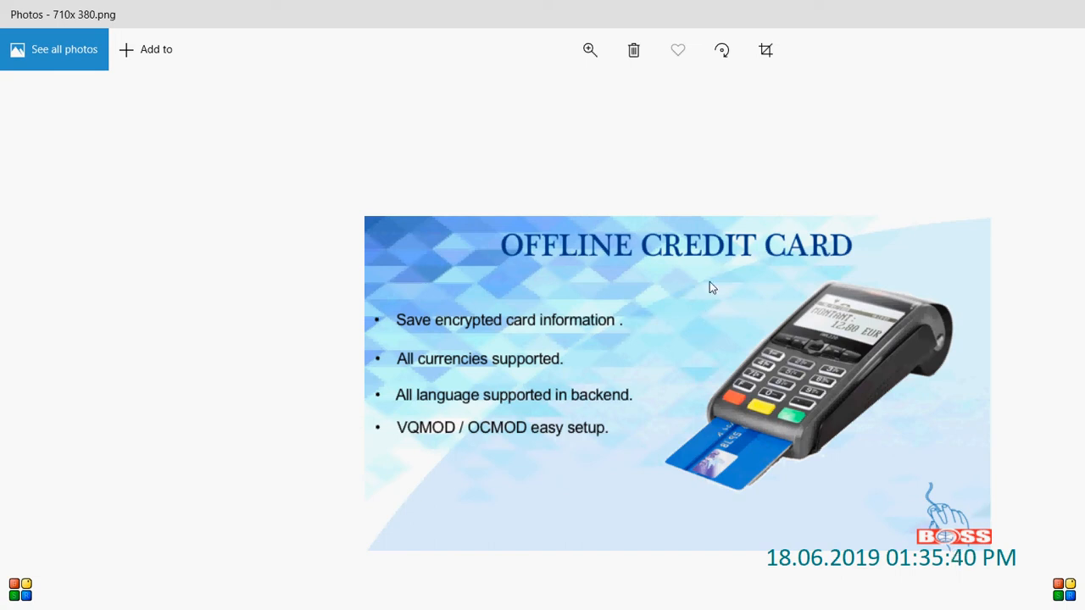
mouse_move(704, 320)
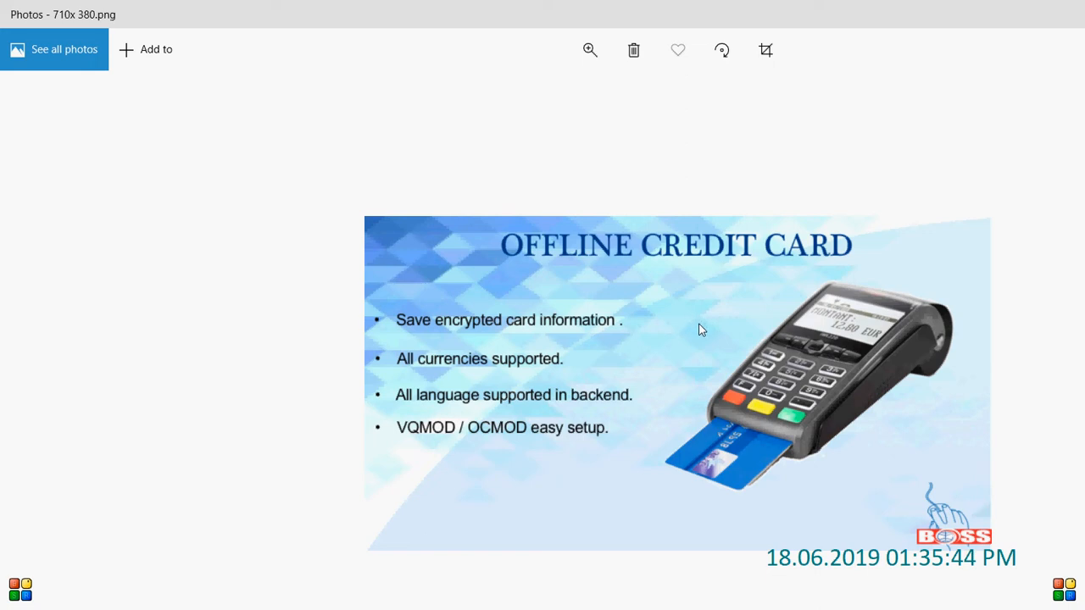
mouse_move(719, 320)
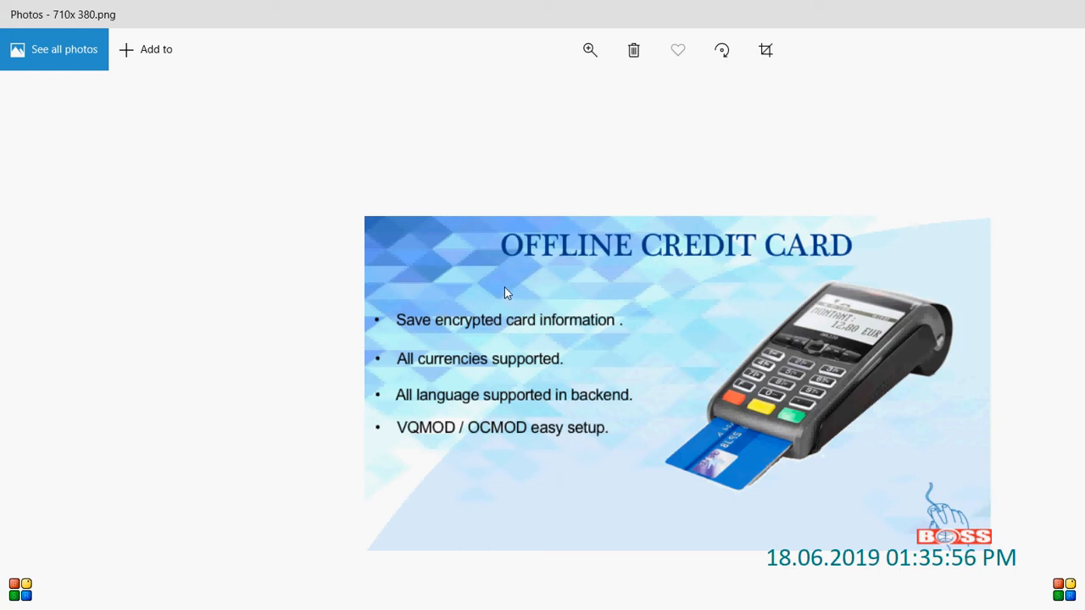
mouse_move(487, 303)
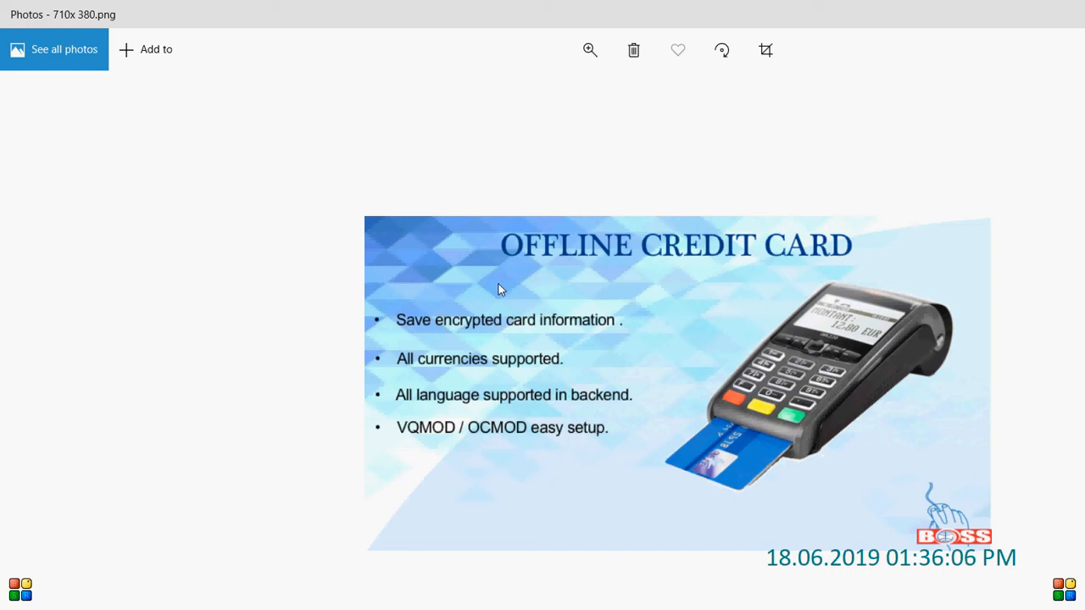
mouse_move(981, 146)
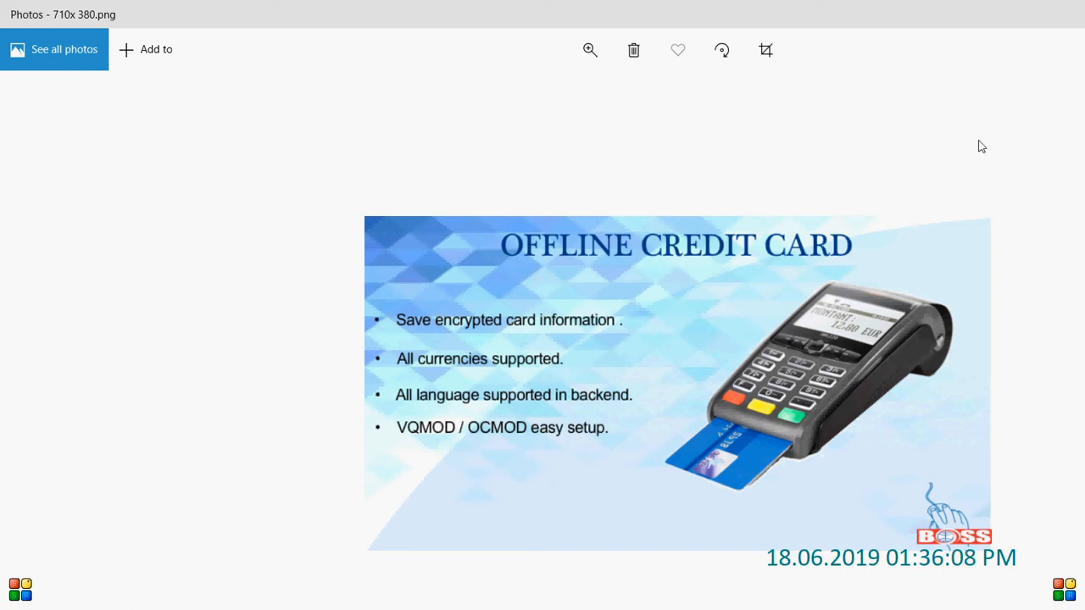
mouse_move(1010, 17)
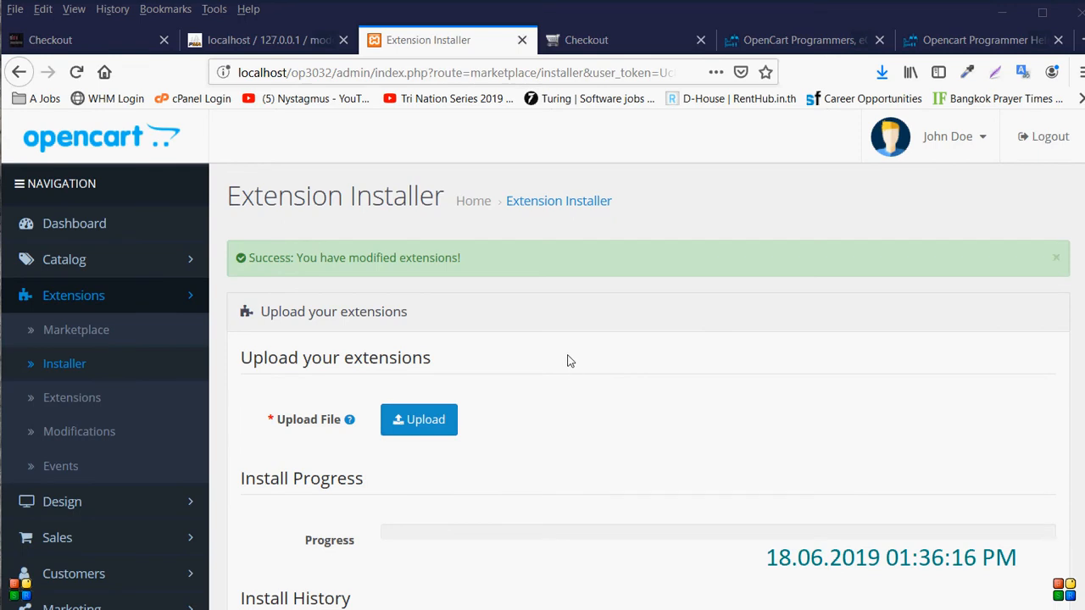
mouse_move(75, 246)
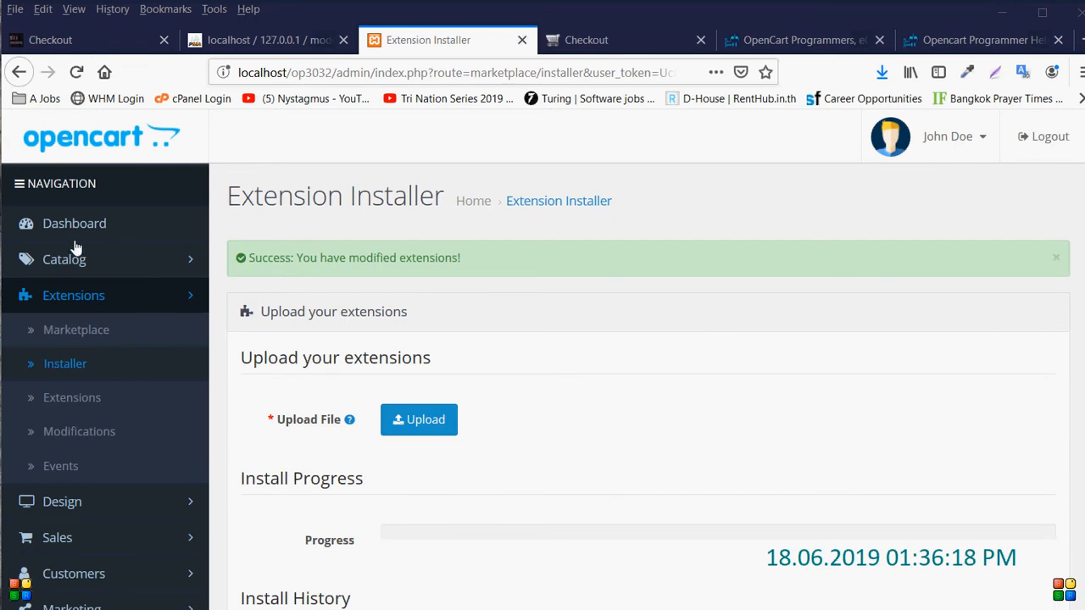
- Dismiss the earlier alert and start uploading the offline_cc_3.ocmod.zip extension package
click(1055, 258)
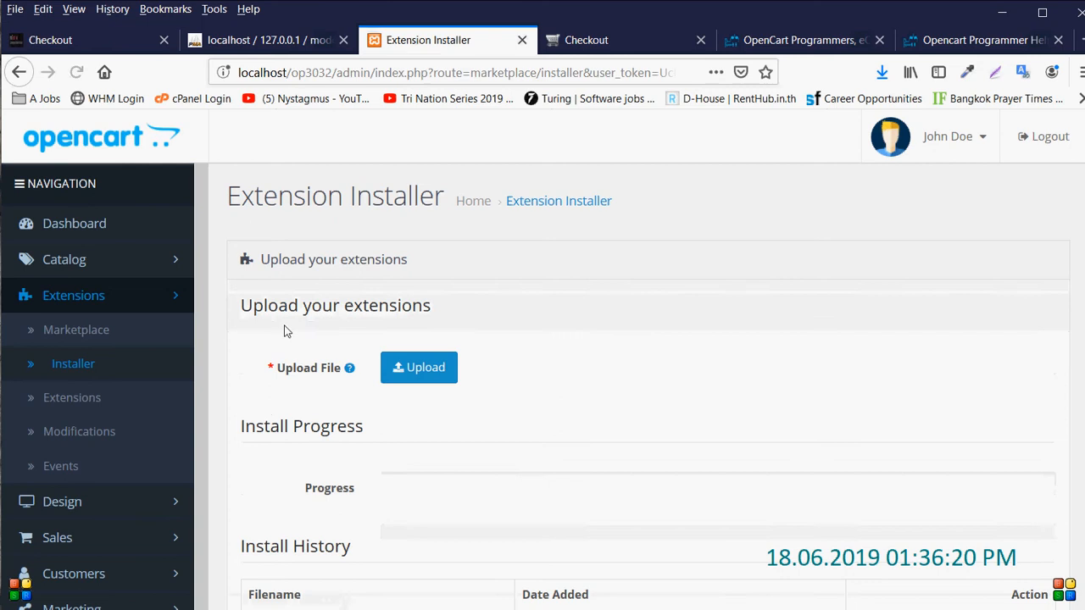
click(418, 367)
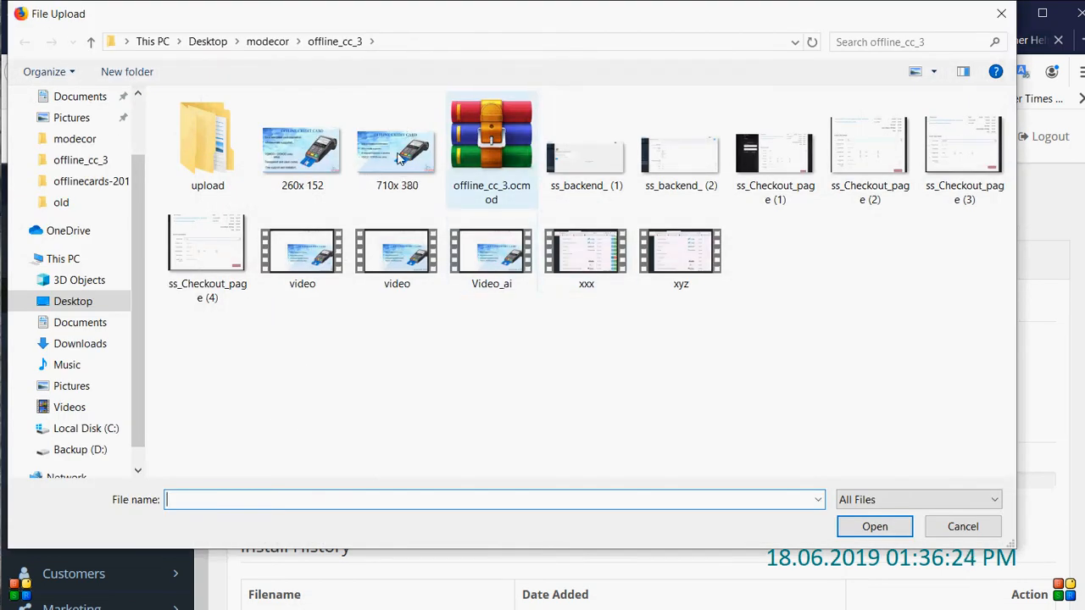
mouse_move(491, 140)
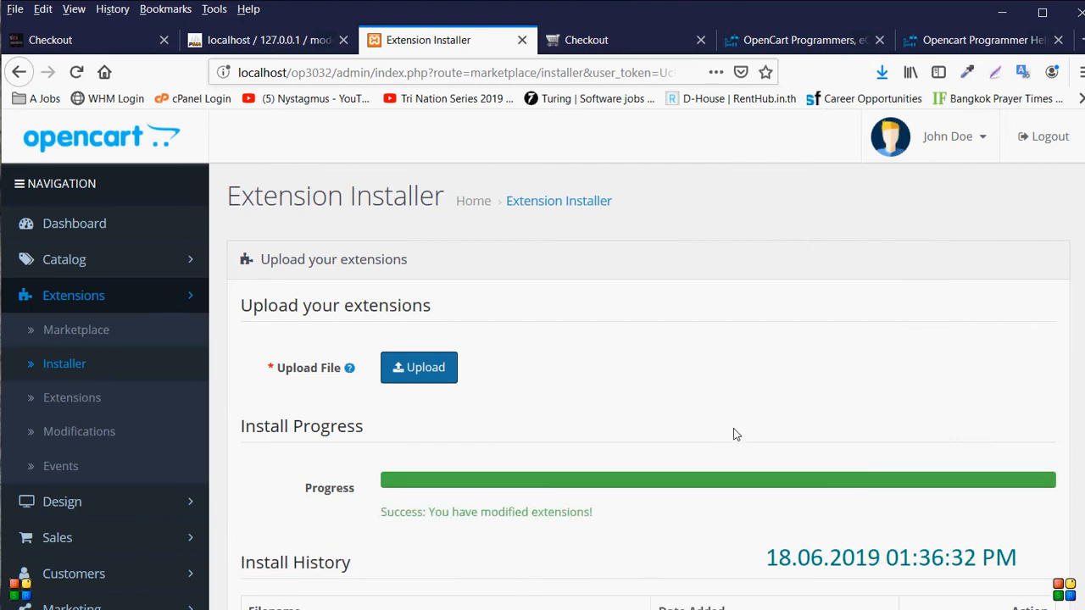
mouse_move(754, 411)
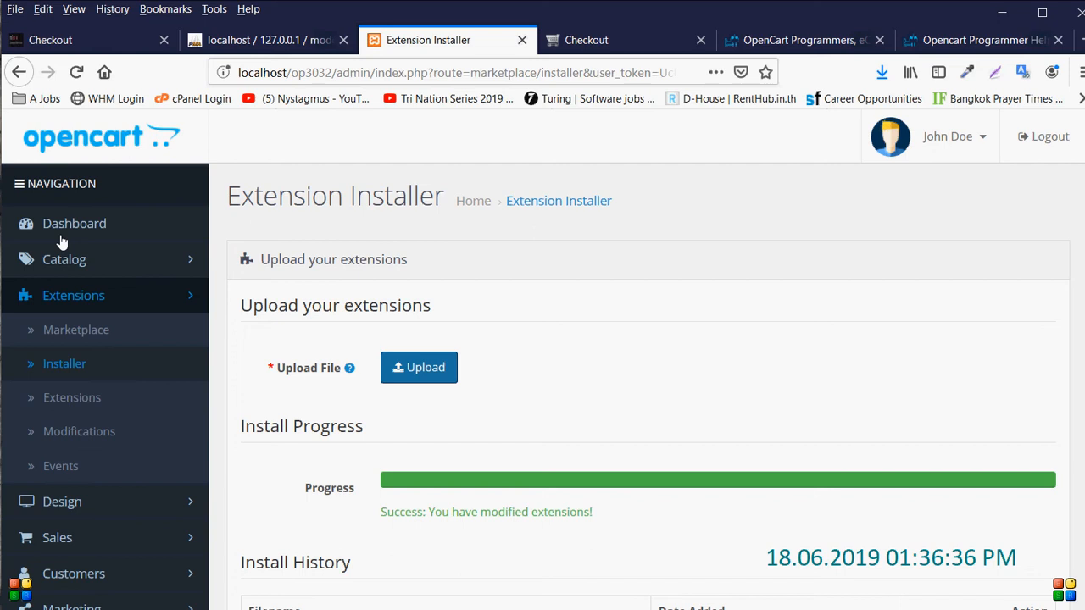
- Navigate to the Extensions list and filter it to the Payments extension type
click(79, 431)
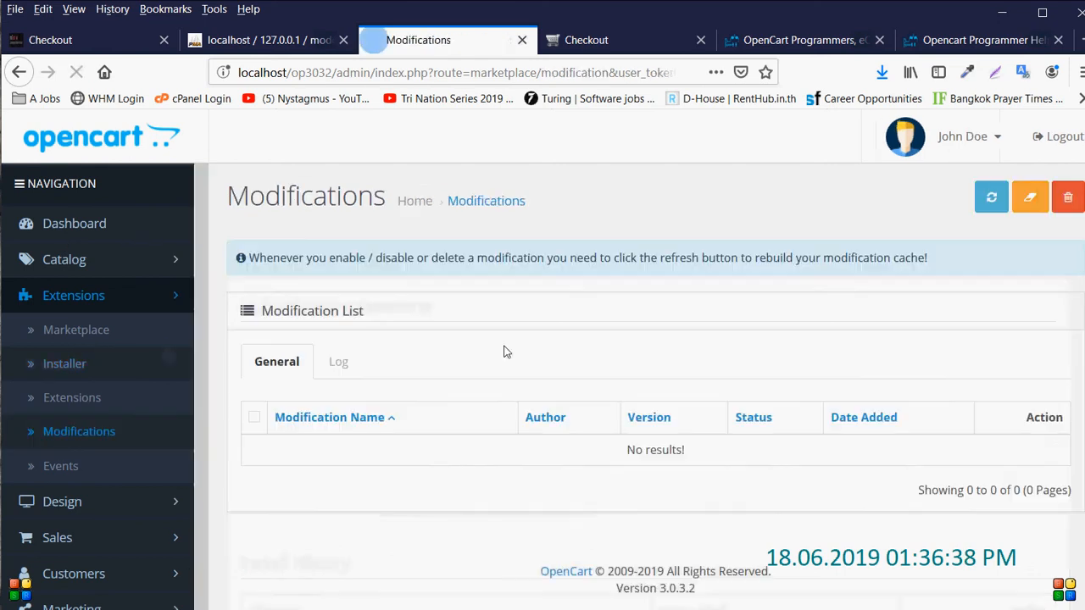
click(990, 197)
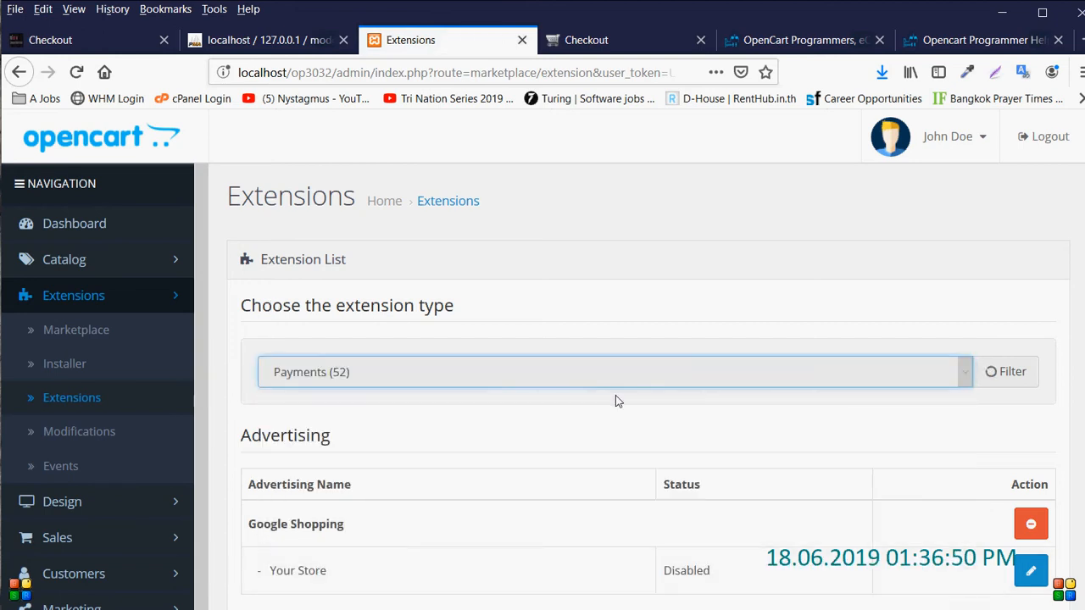
- Install Offline Credit Cards from the Payments list and go to its settings page
scroll(down, 3)
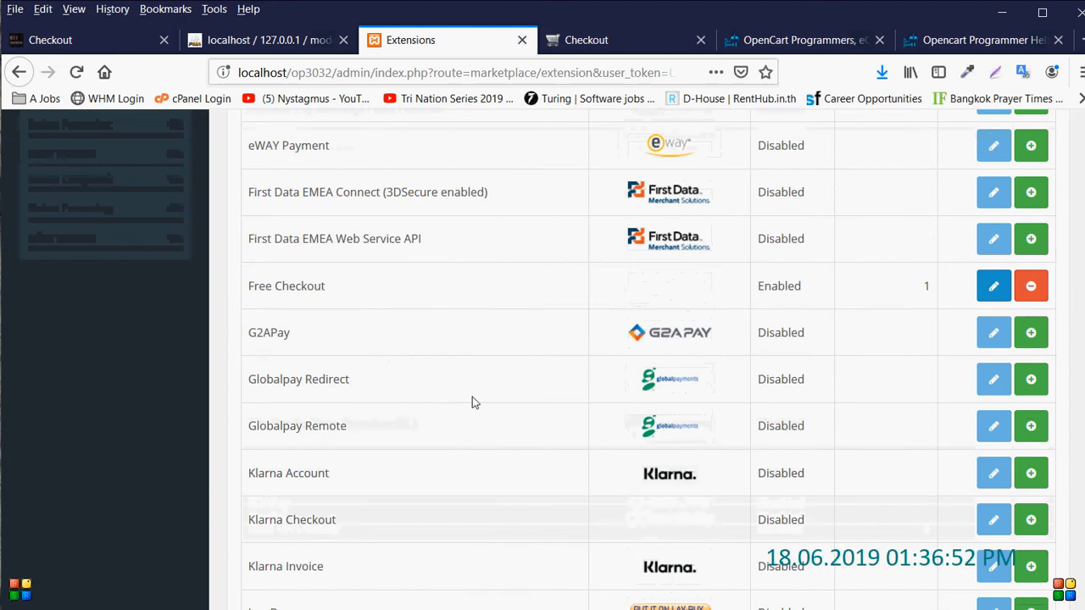
scroll(down, 3)
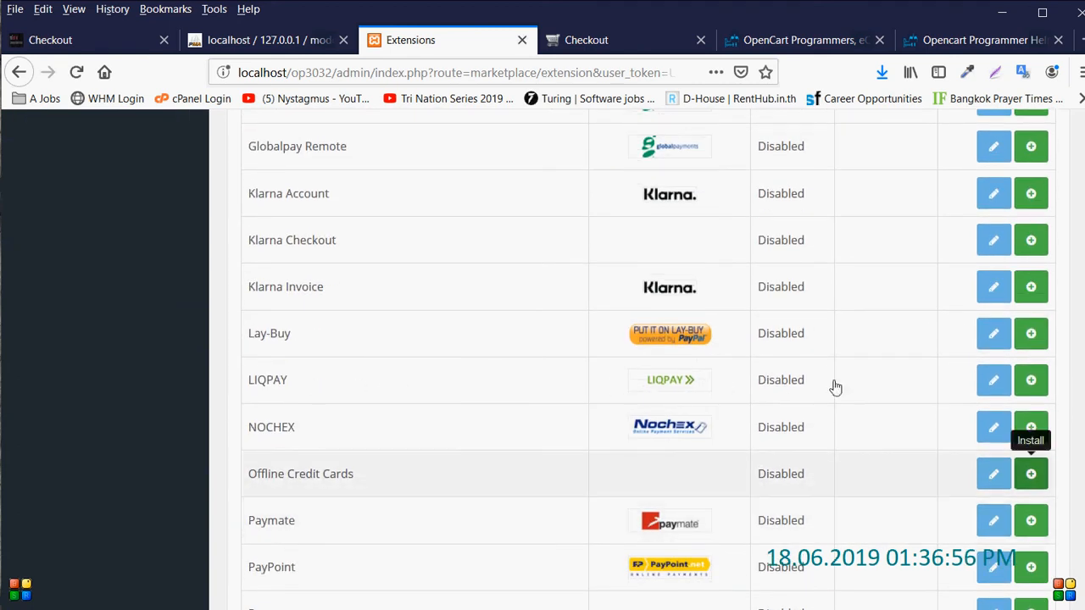
click(1031, 474)
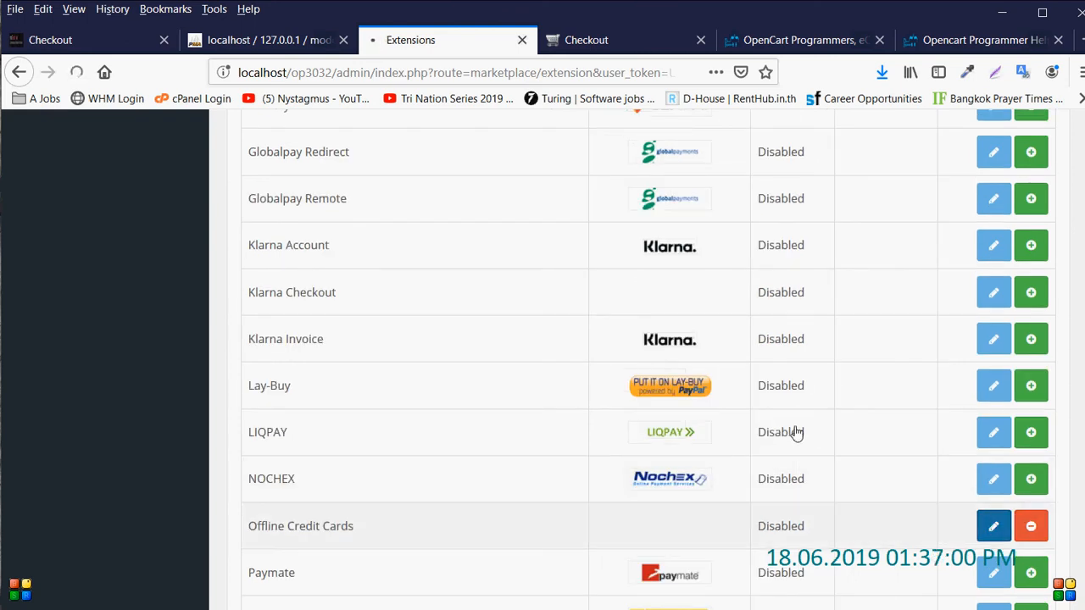
click(993, 526)
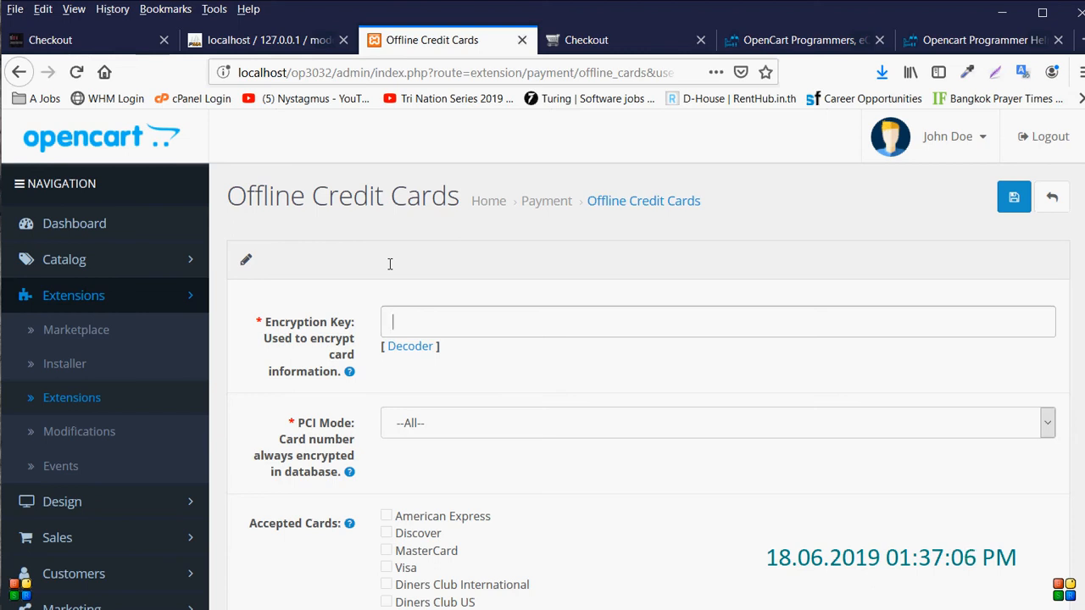
- Tick MasterCard as an accepted card type in the Offline Credit Cards settings
click(718, 322)
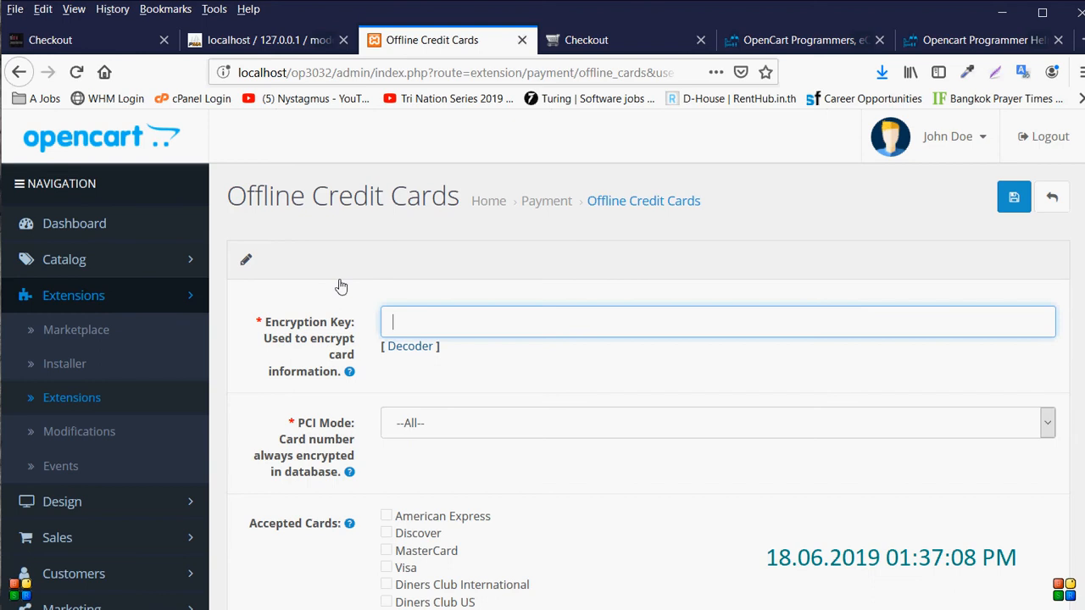
click(410, 345)
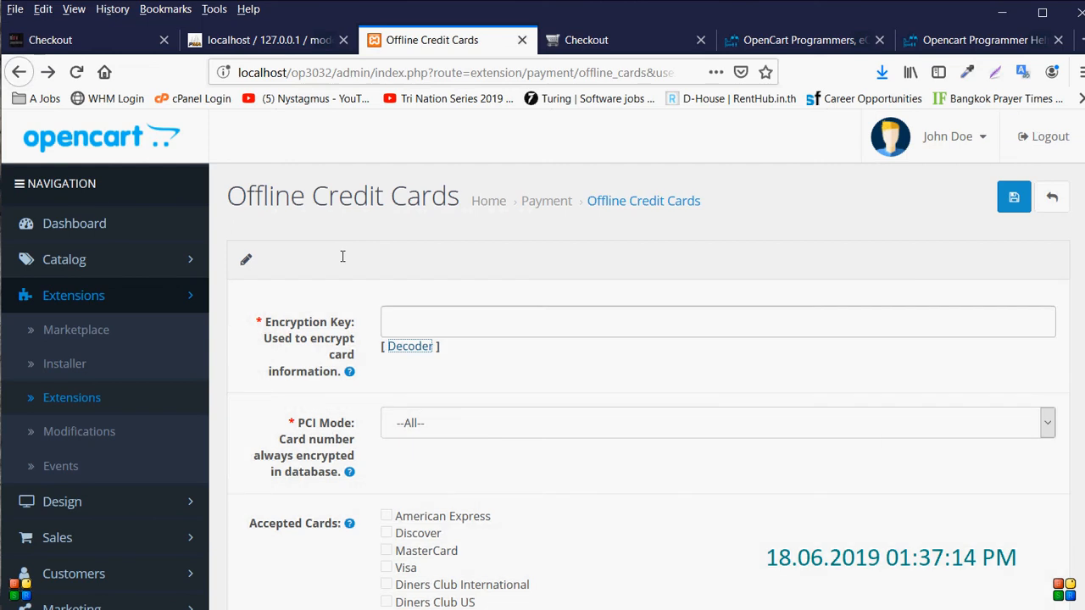
click(387, 550)
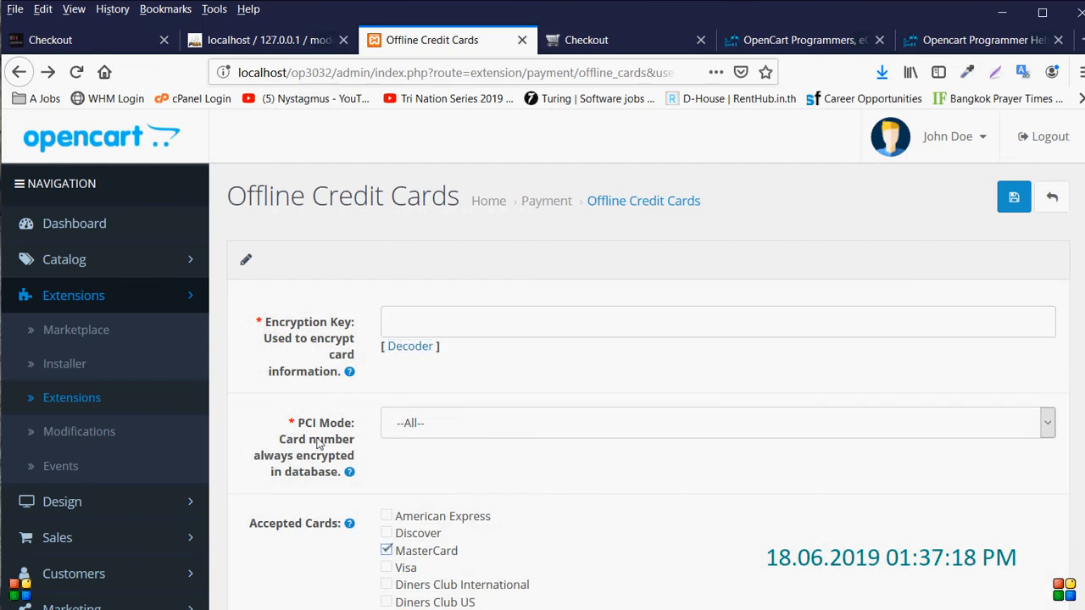
mouse_move(344, 294)
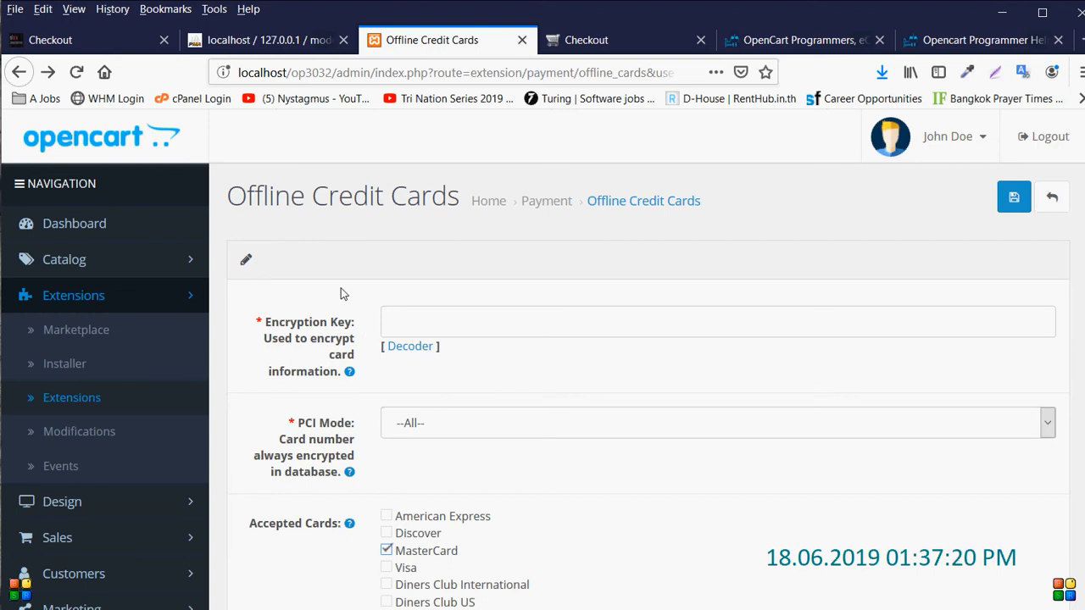
click(716, 423)
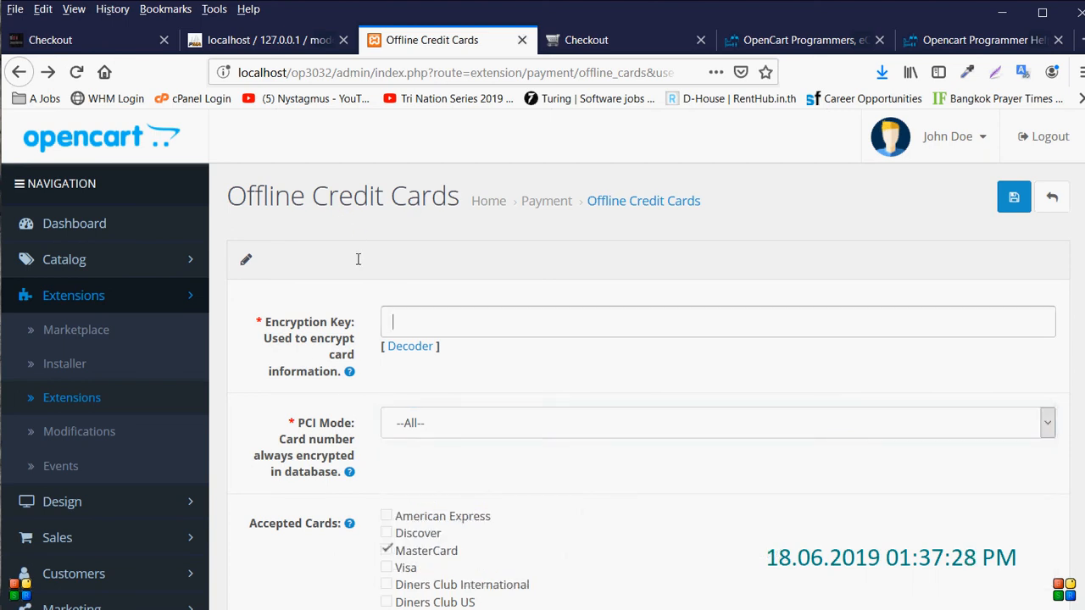
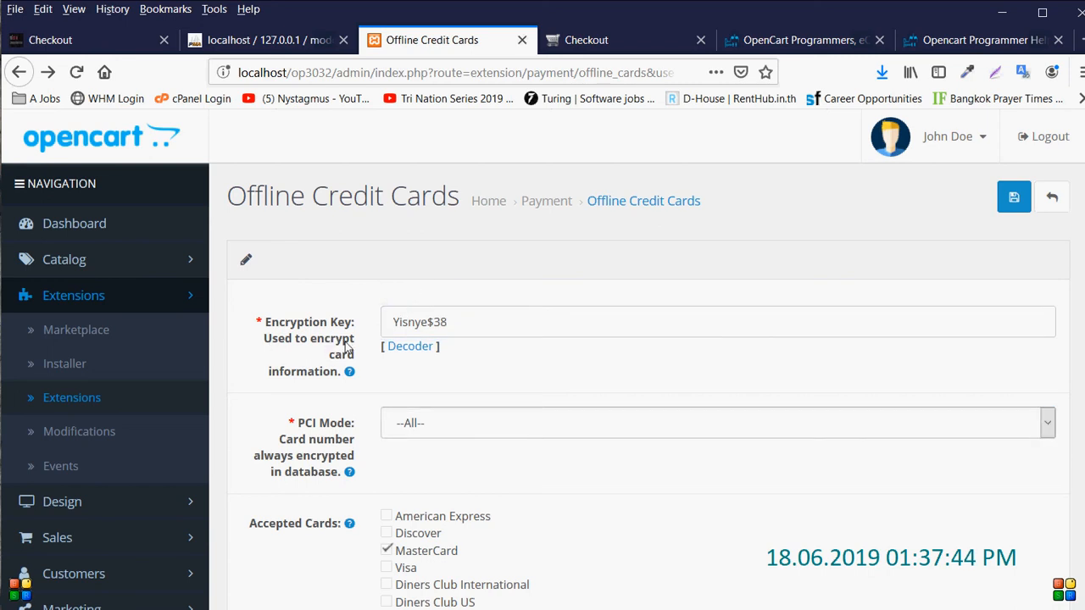
- Choose Maximum PCI mode so all payment information is encrypted and emailed only
click(716, 423)
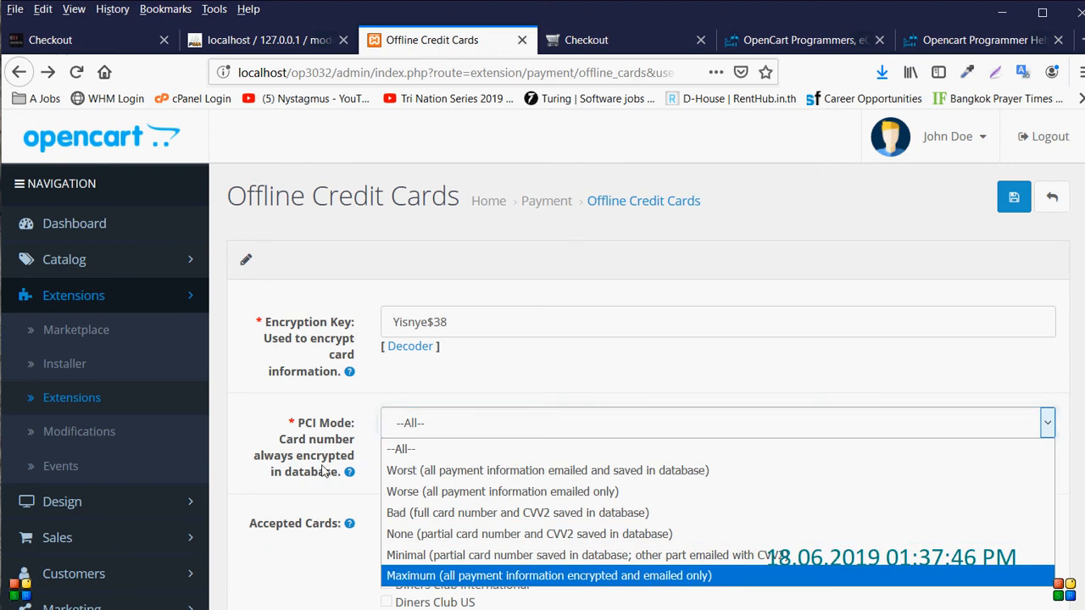
mouse_move(413, 466)
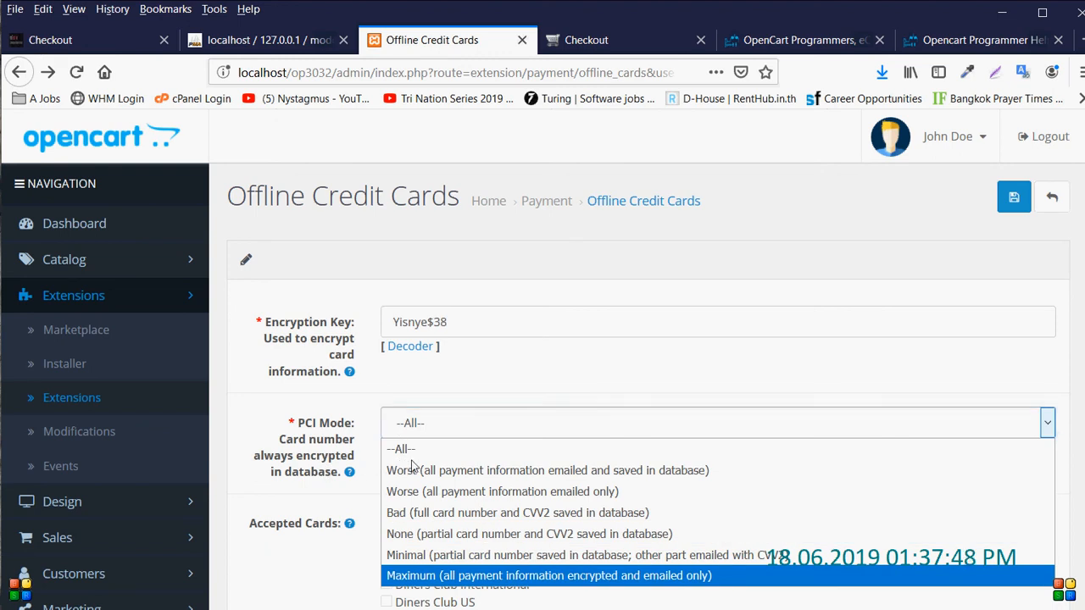
click(548, 575)
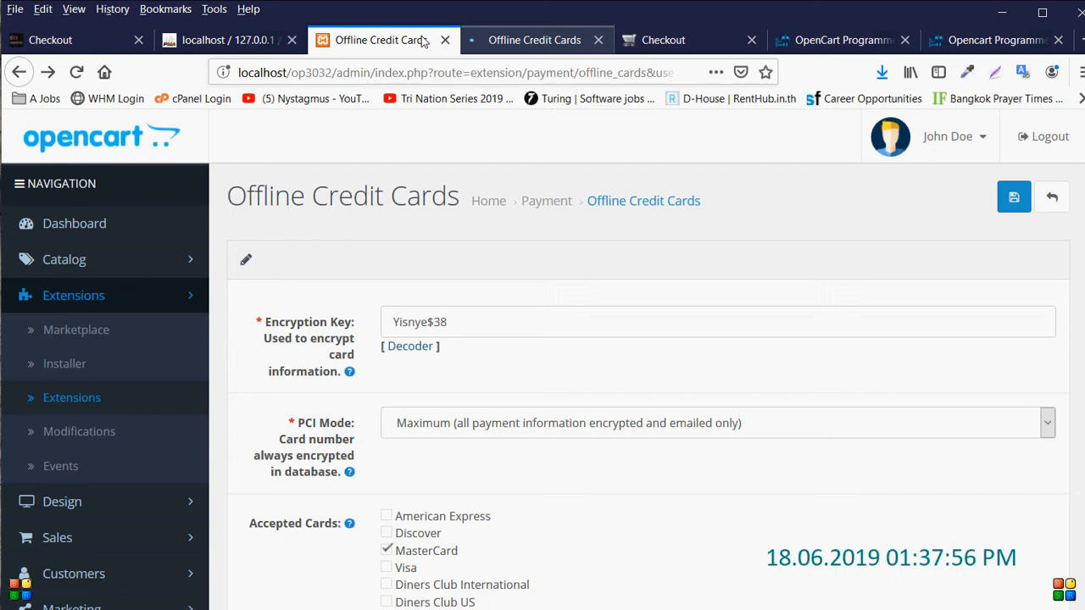
click(409, 346)
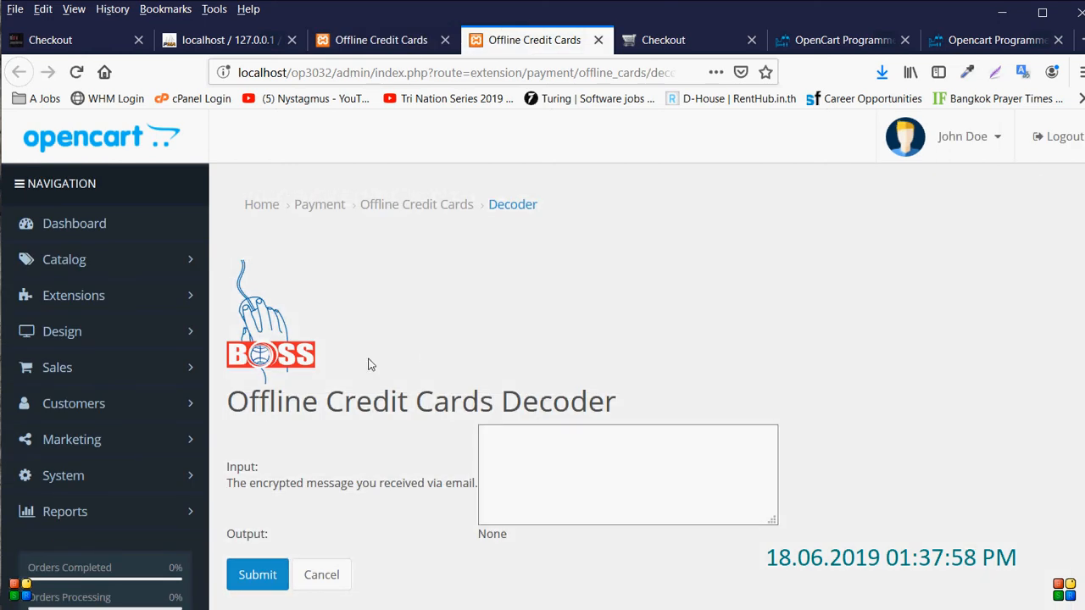
mouse_move(368, 445)
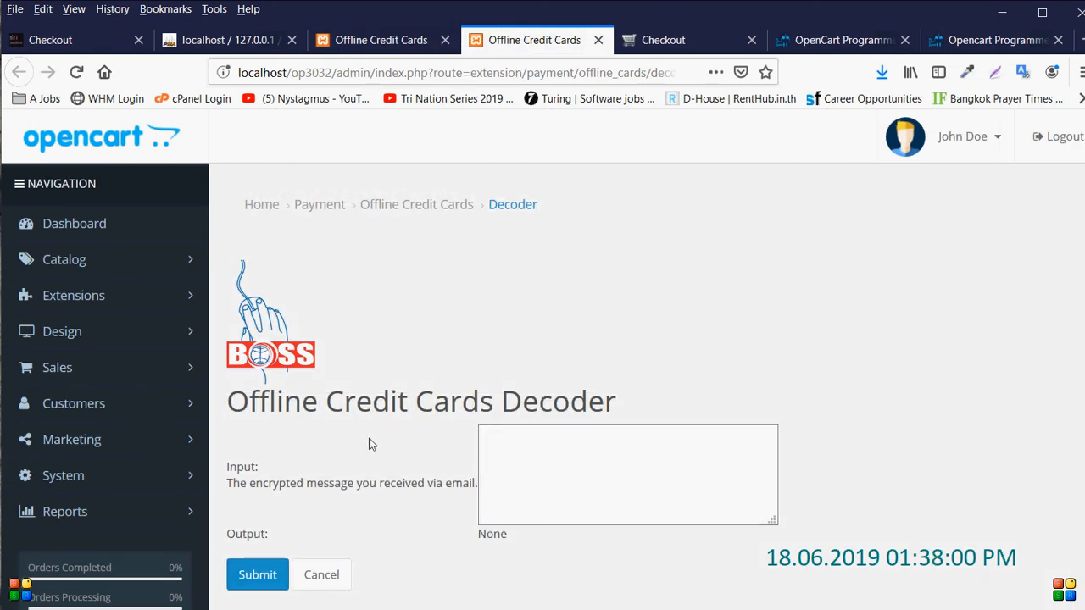
mouse_move(416, 456)
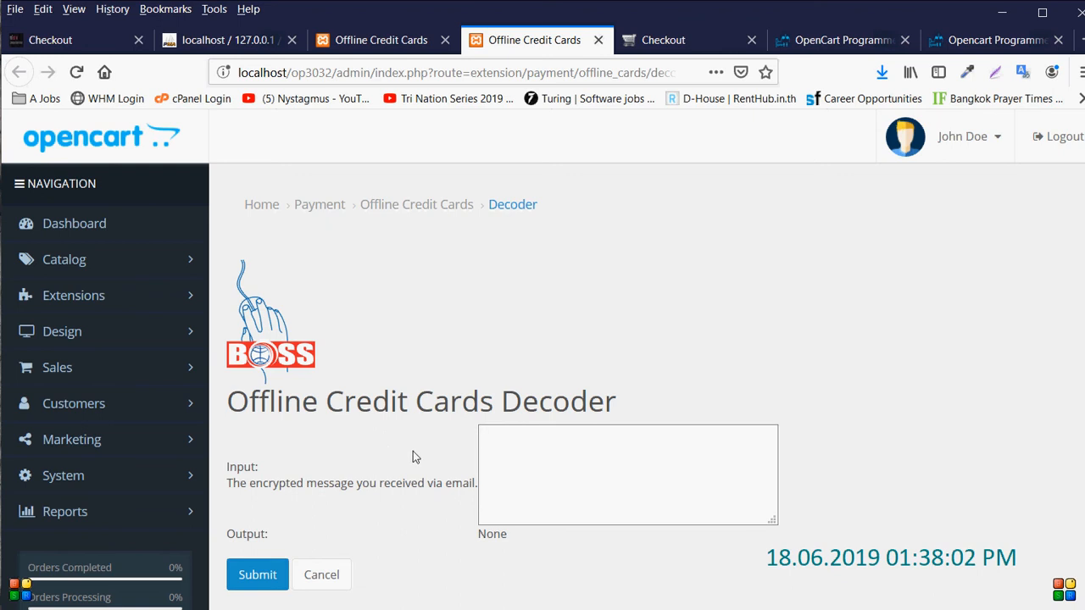
click(504, 450)
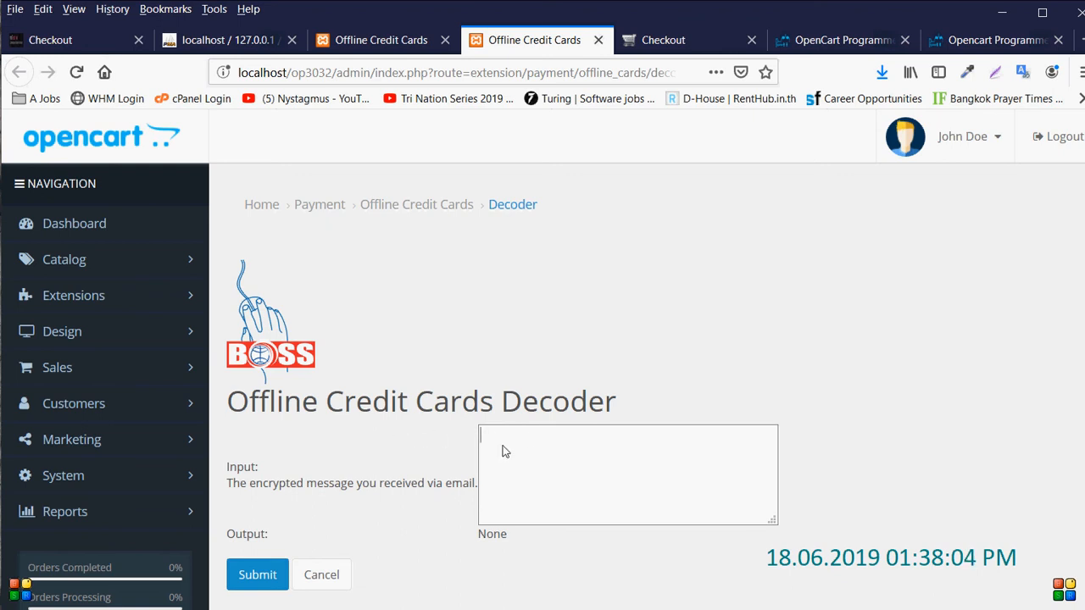
mouse_move(451, 462)
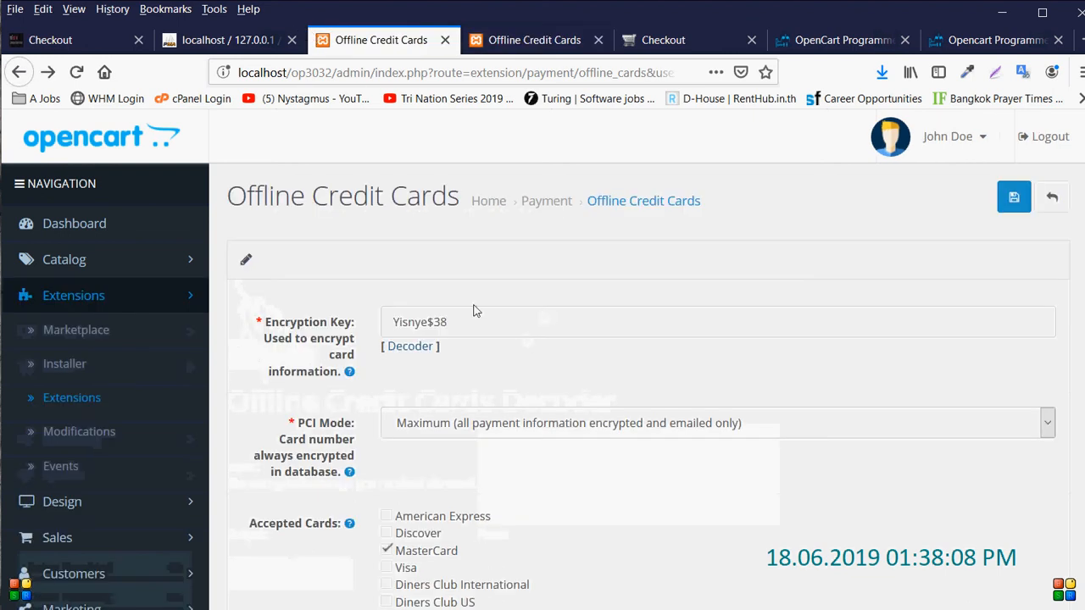
- Select all accepted card types, then untick Maestro, Laser and Solo
scroll(down, 3)
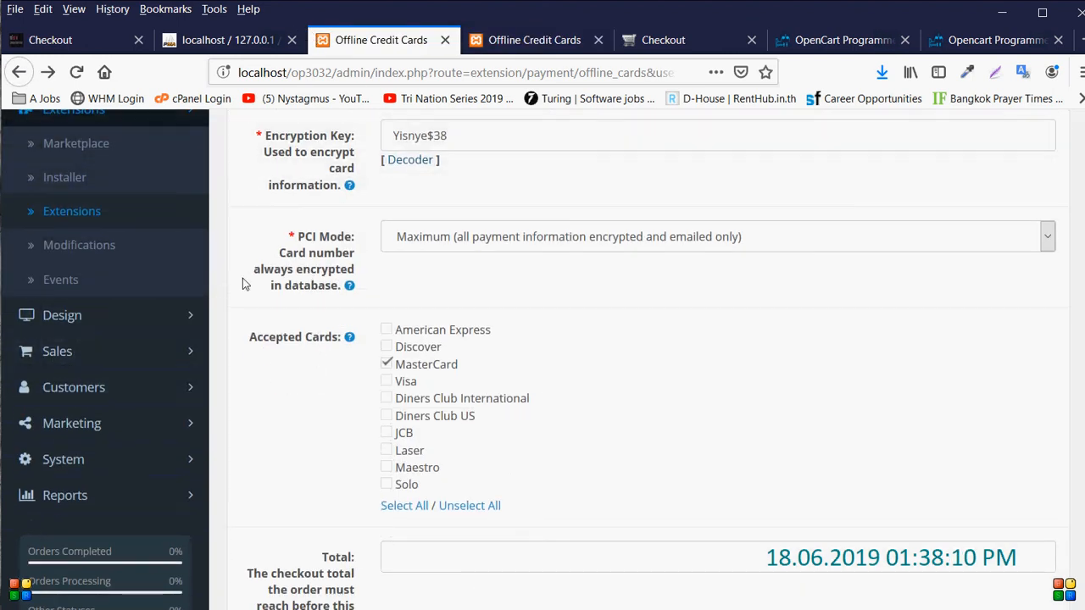
click(404, 505)
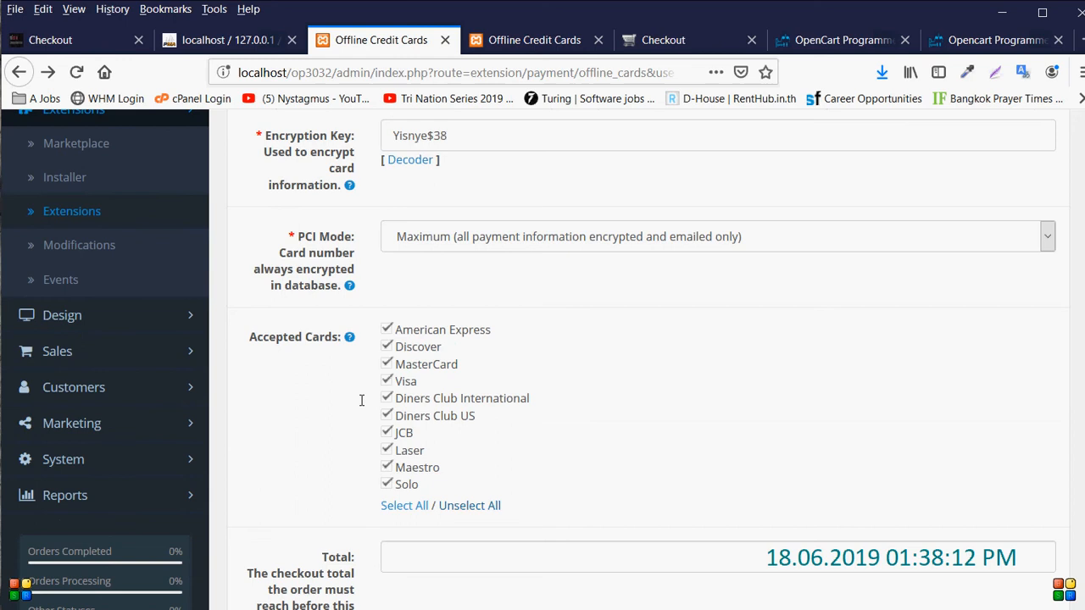
click(387, 467)
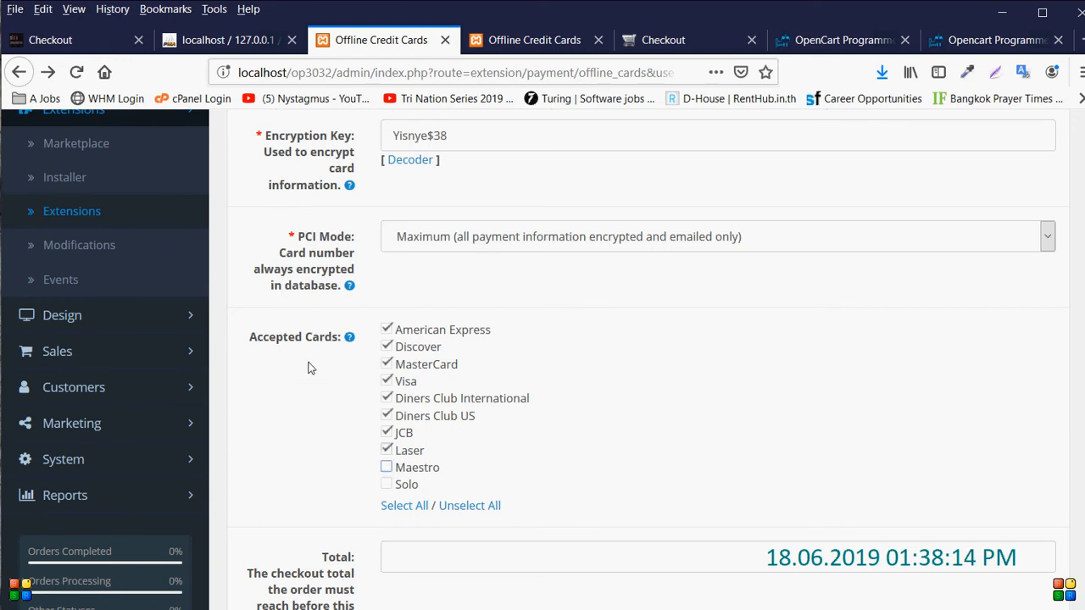
click(386, 450)
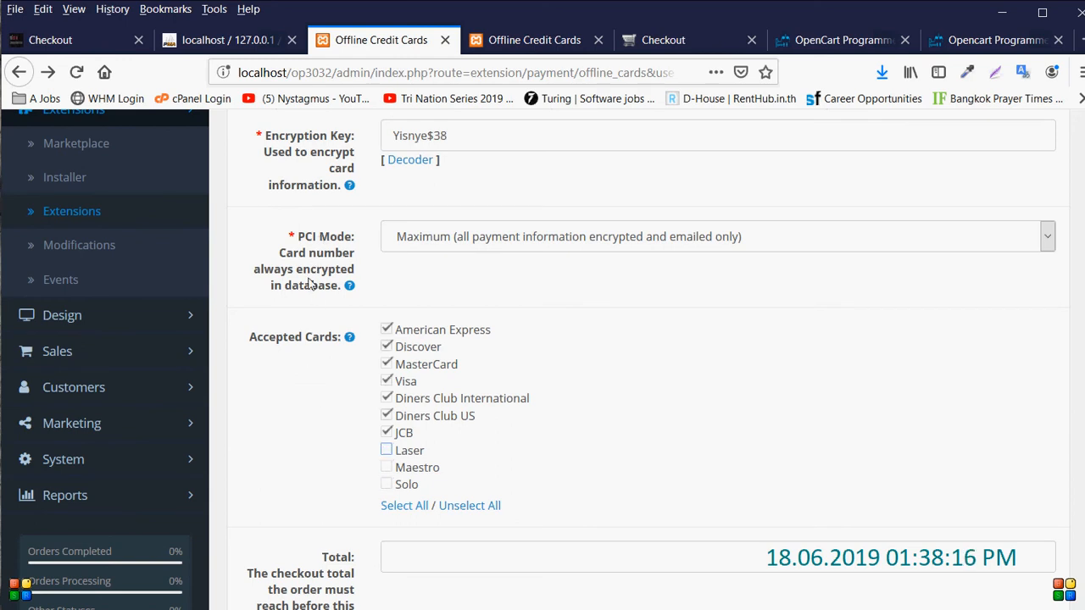
scroll(down, 3)
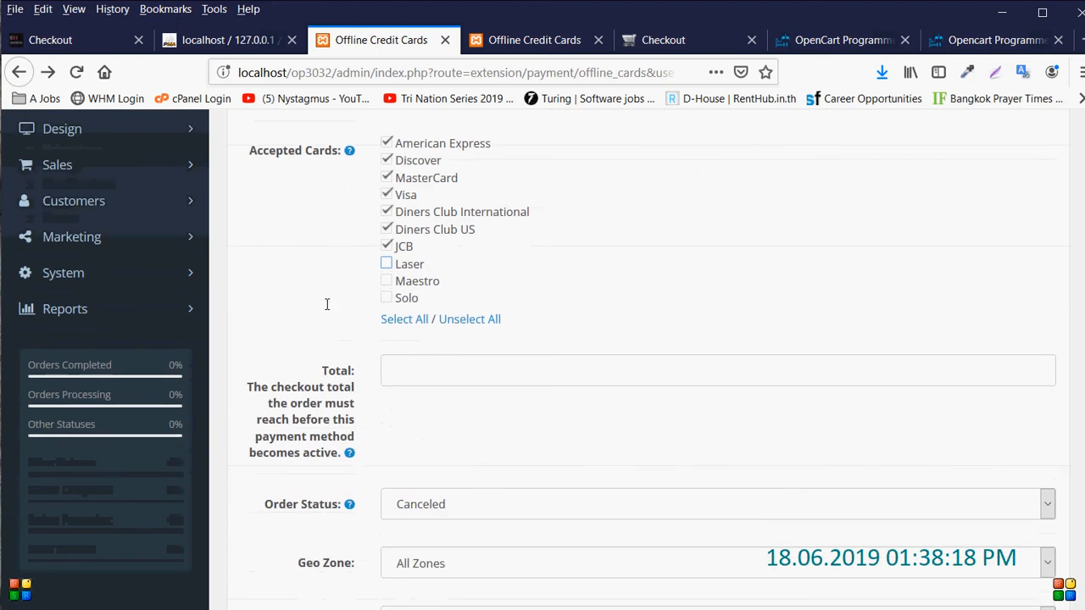
- Set the checkout total to 100 and make new orders start with Pending status
click(718, 370)
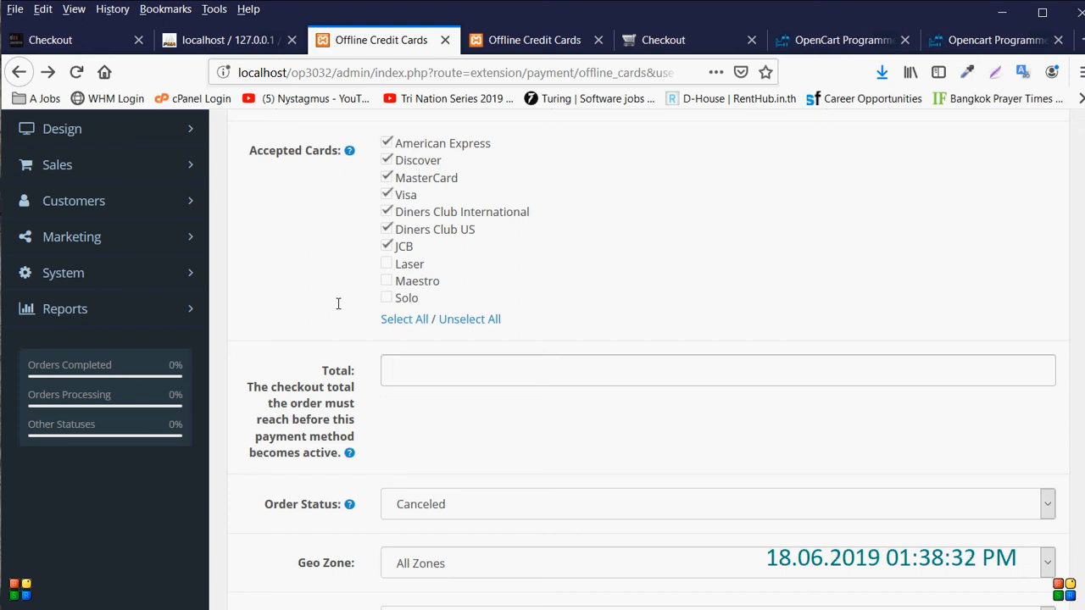
text(100)
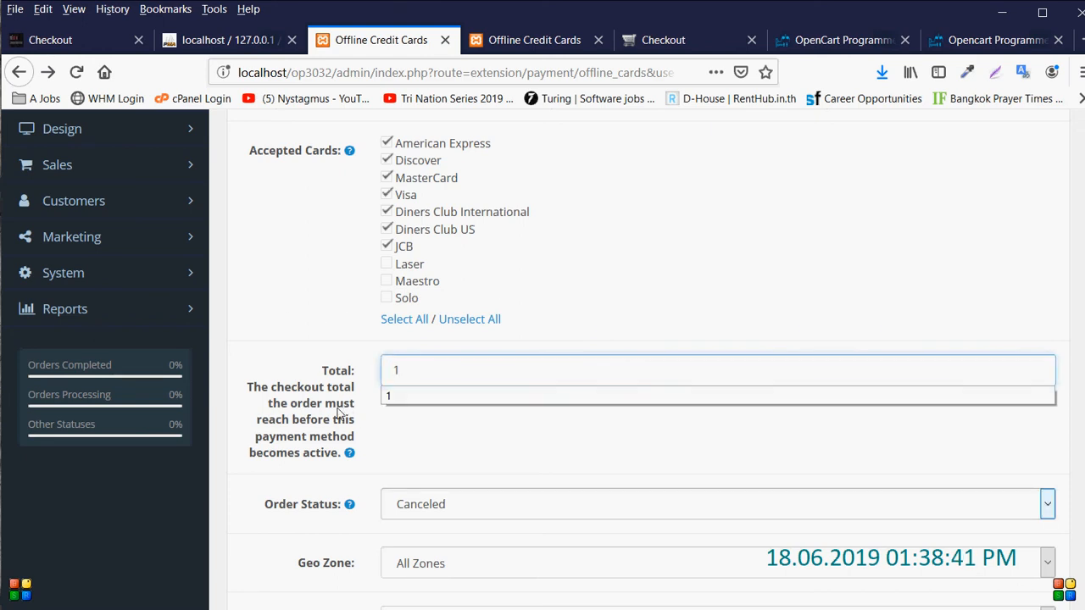
scroll(down, 3)
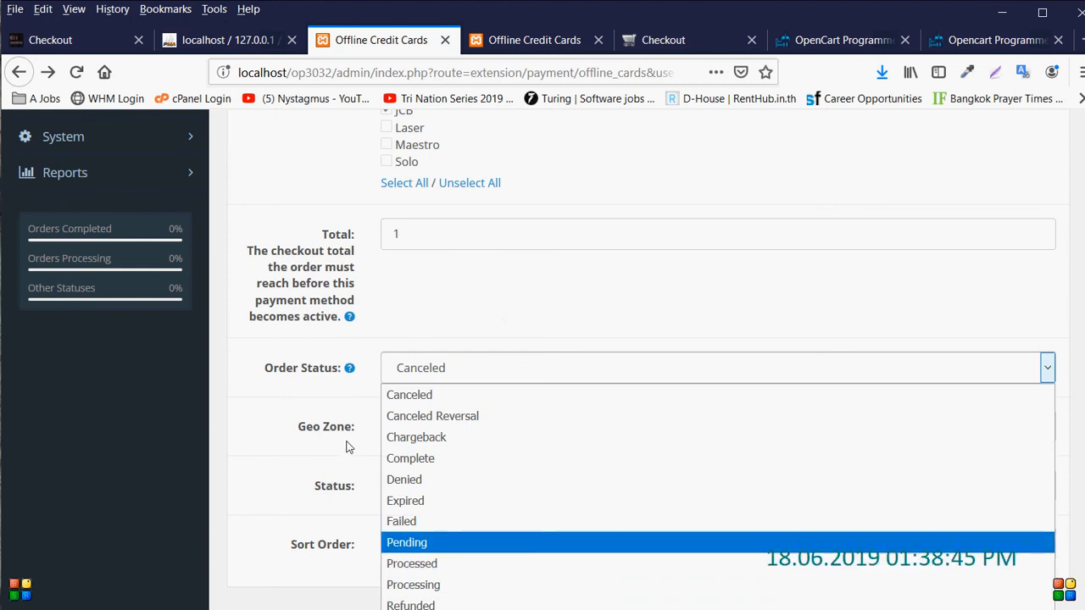
click(407, 542)
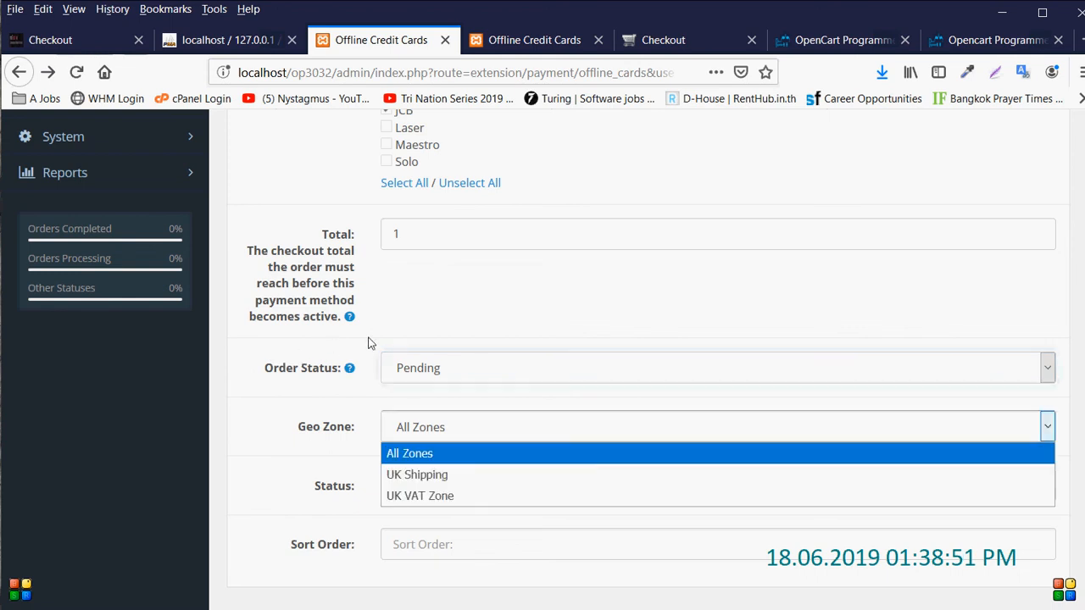
mouse_move(328, 371)
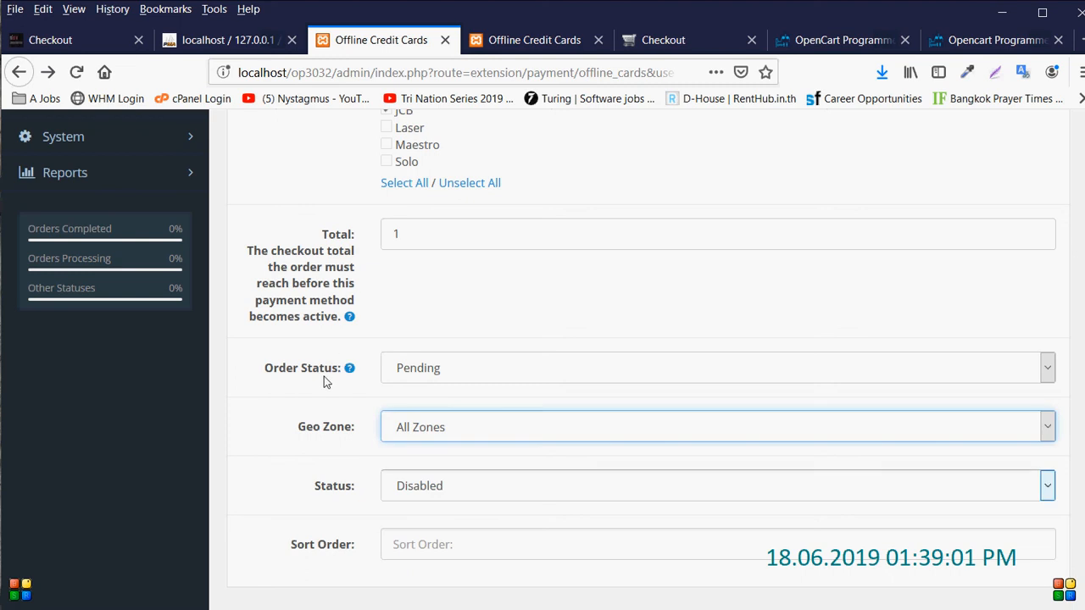
- Enable the Offline Credit Cards payment method and save its settings
click(716, 485)
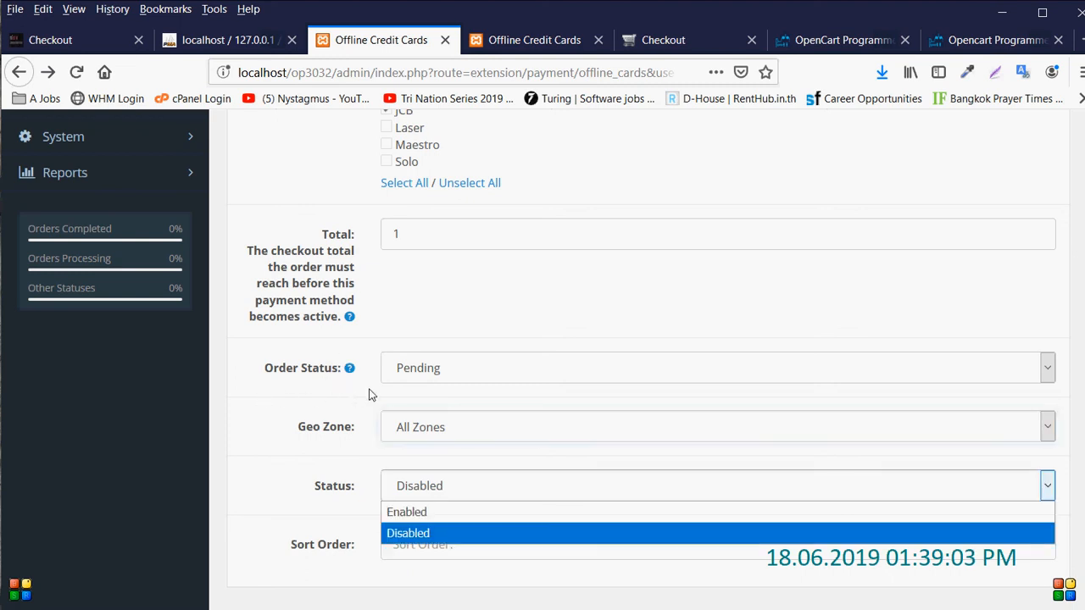
click(406, 512)
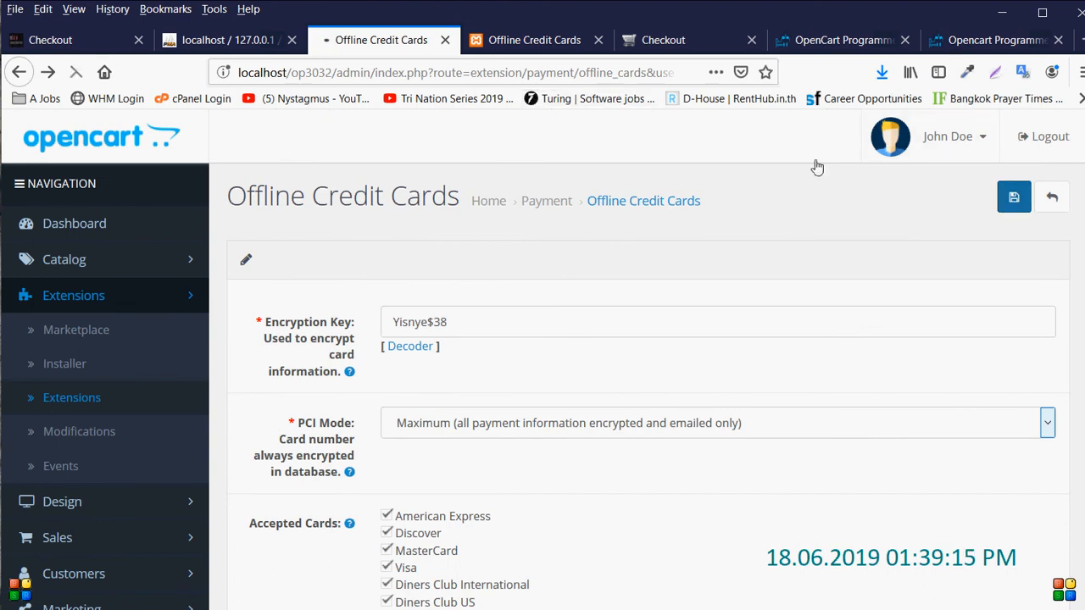
click(410, 345)
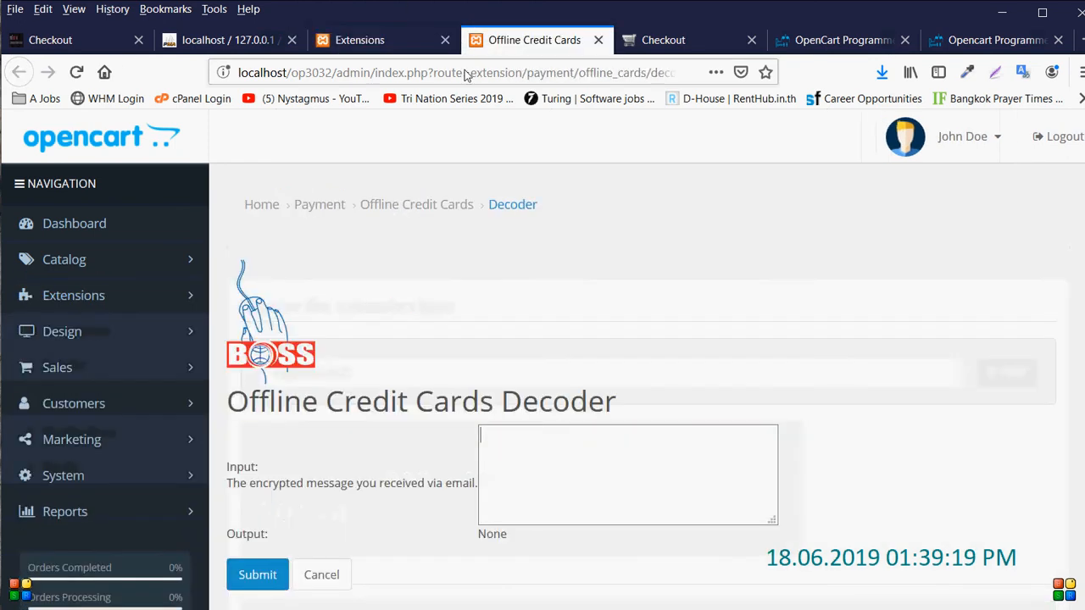
- Continue the storefront checkout through delivery details and Credit Card / Debit Card payment to Confirm Order
click(662, 39)
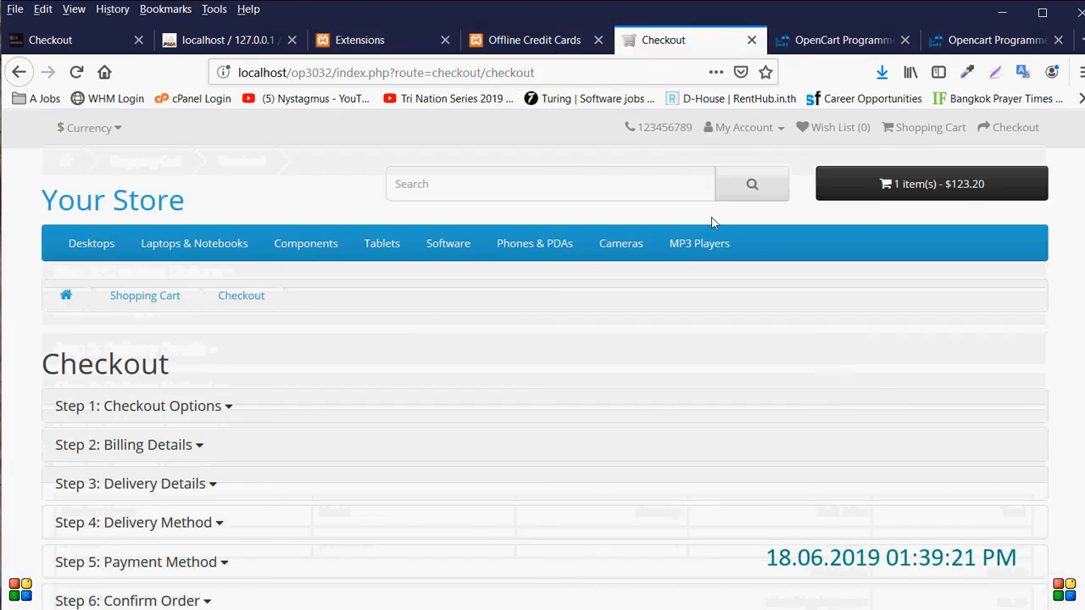
scroll(down, 3)
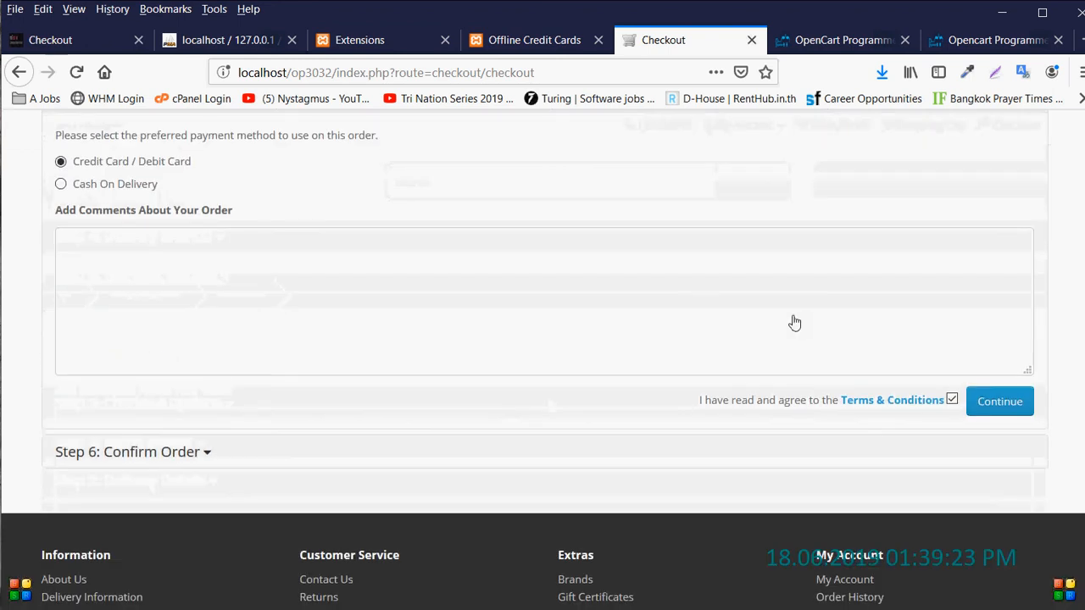
click(999, 400)
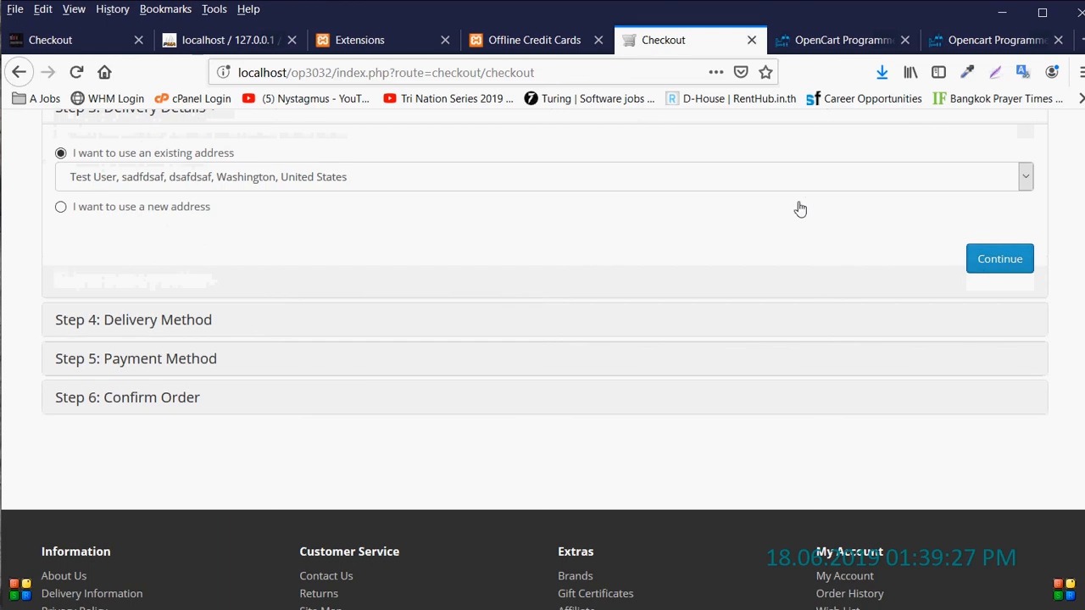
click(999, 259)
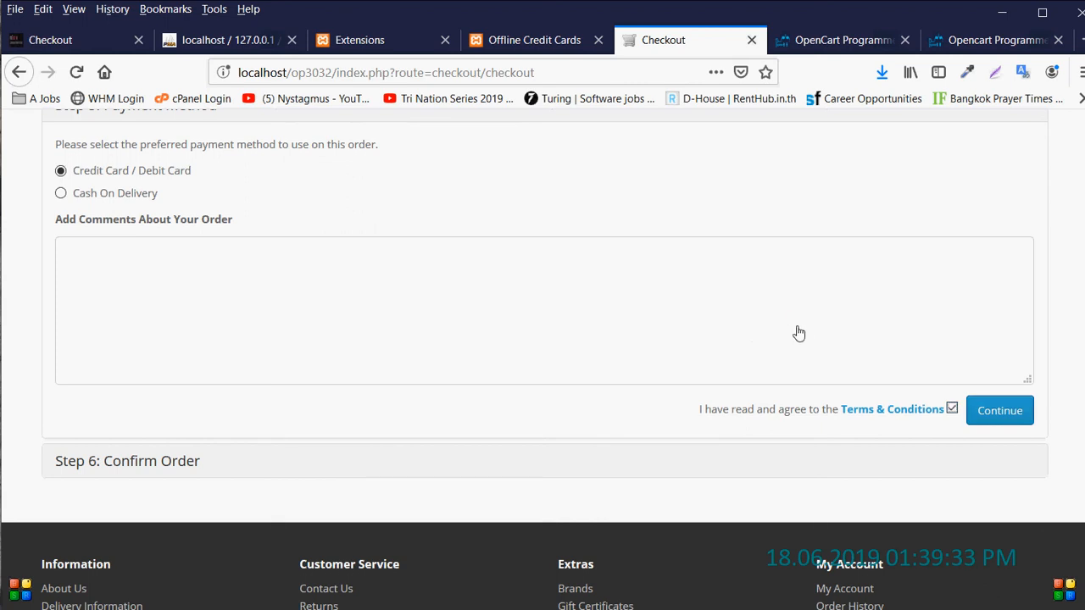
click(999, 410)
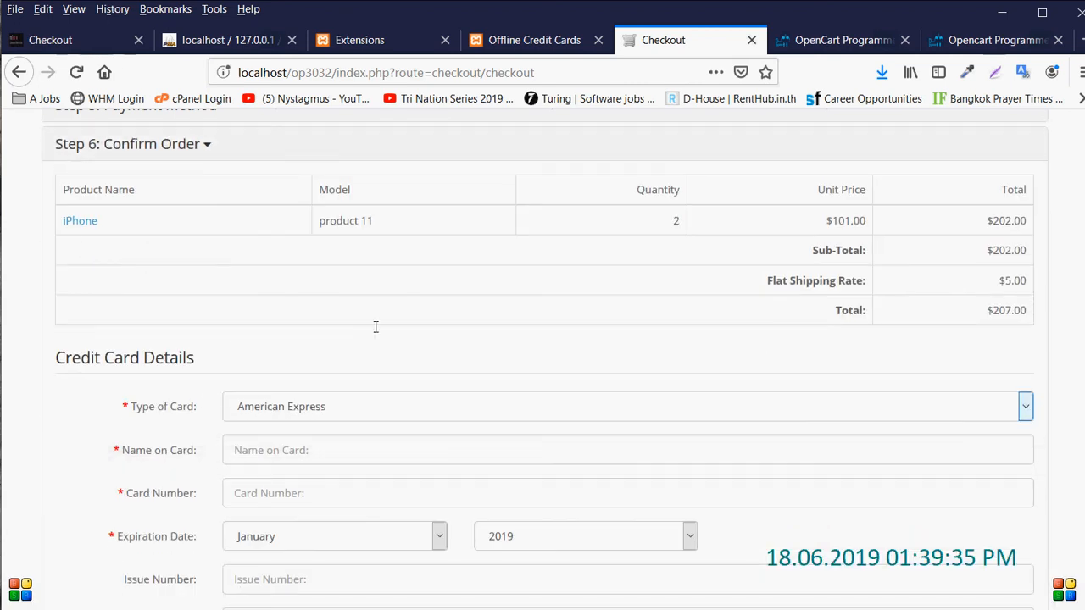
click(1024, 406)
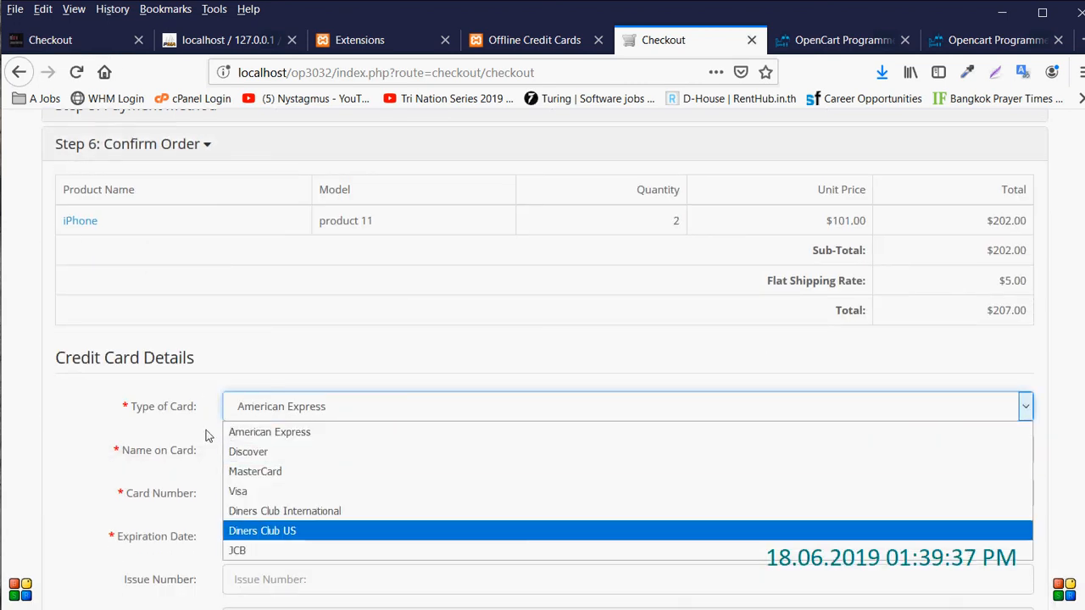
mouse_move(197, 438)
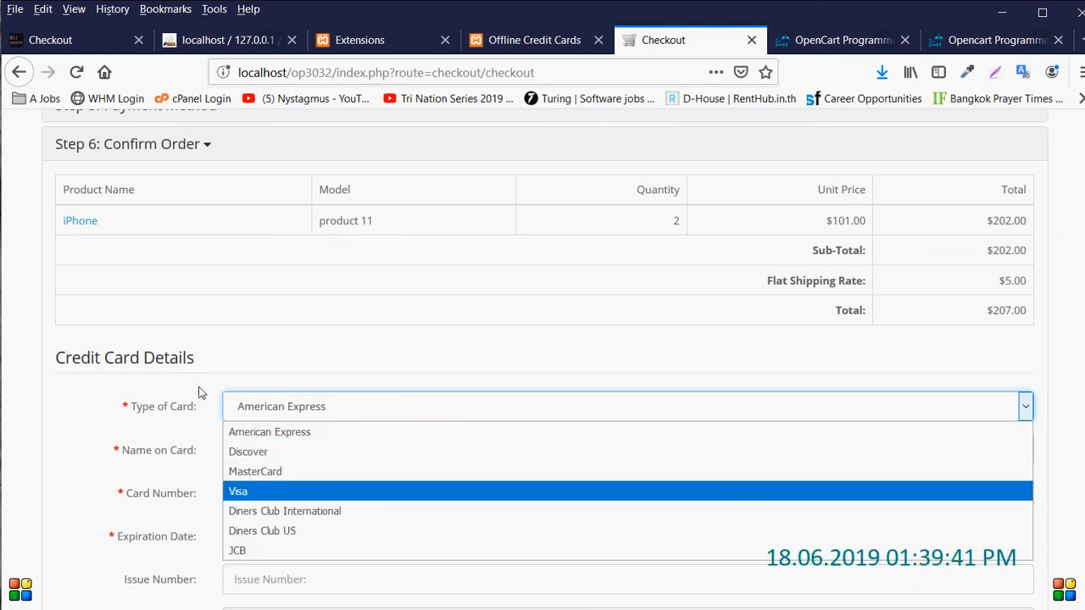
click(255, 471)
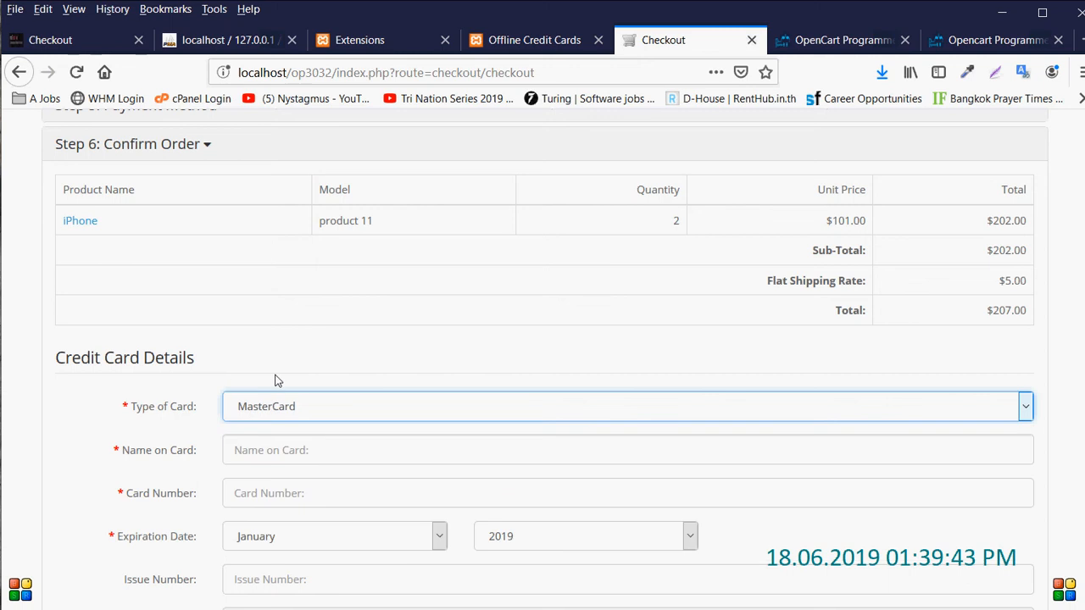
text(iuyfskdhaklfj 643272)
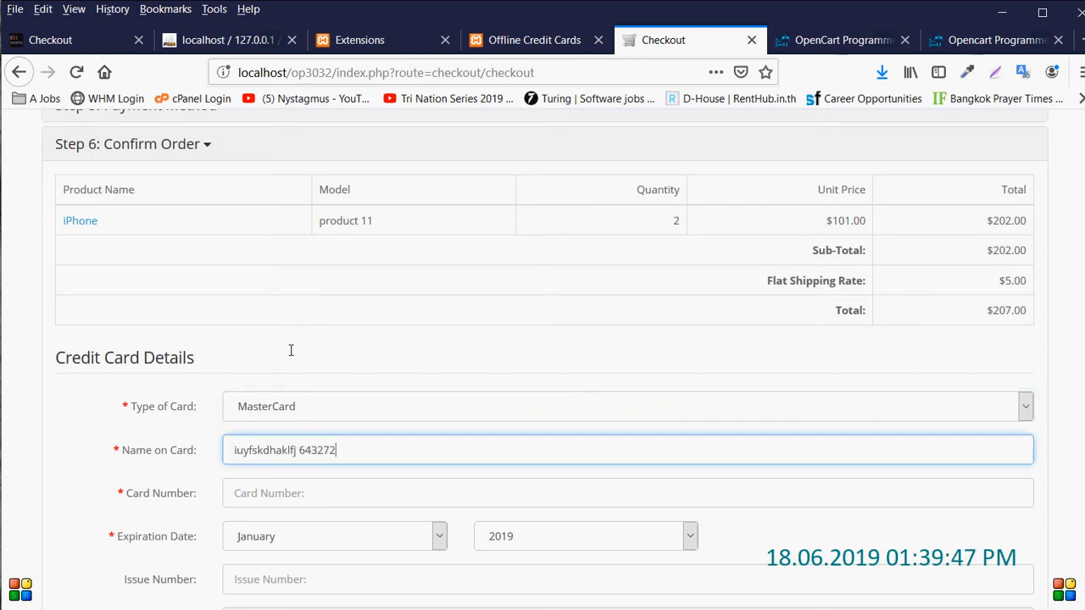
text(643876234)
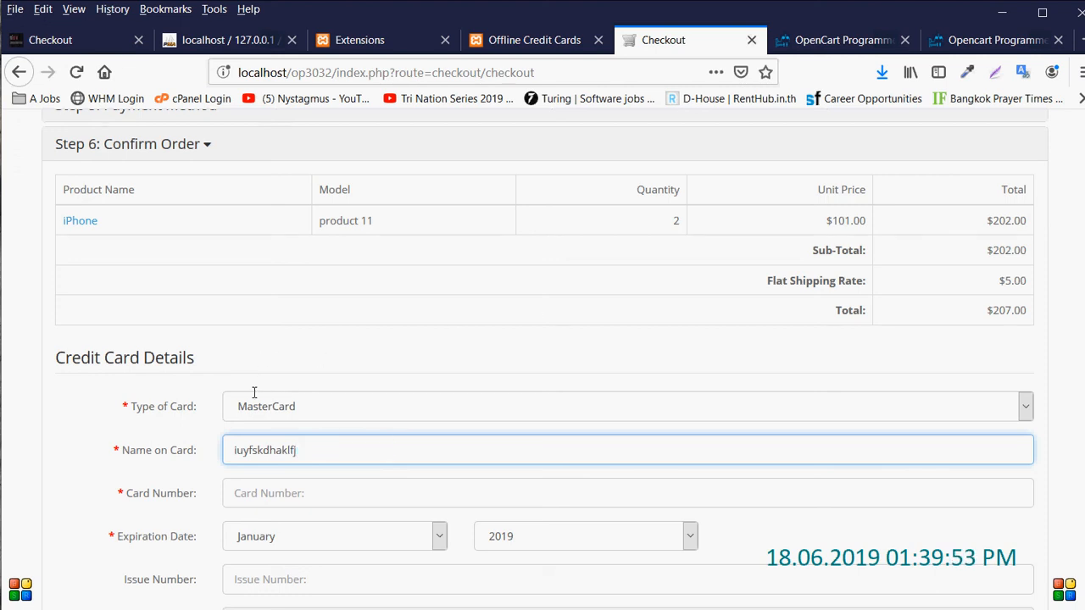
text(643272643876234)
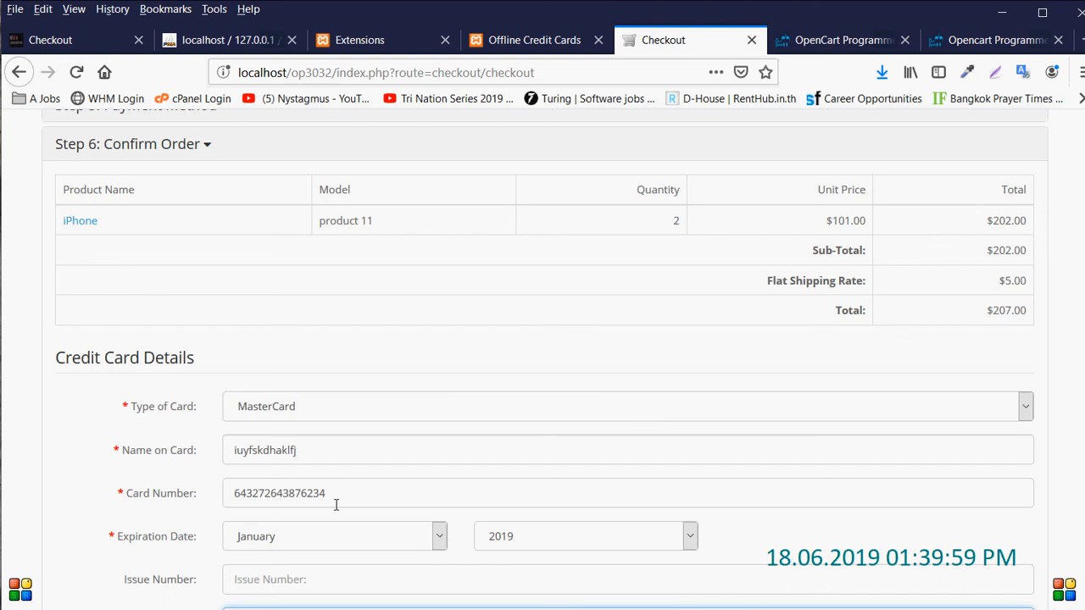
mouse_move(261, 294)
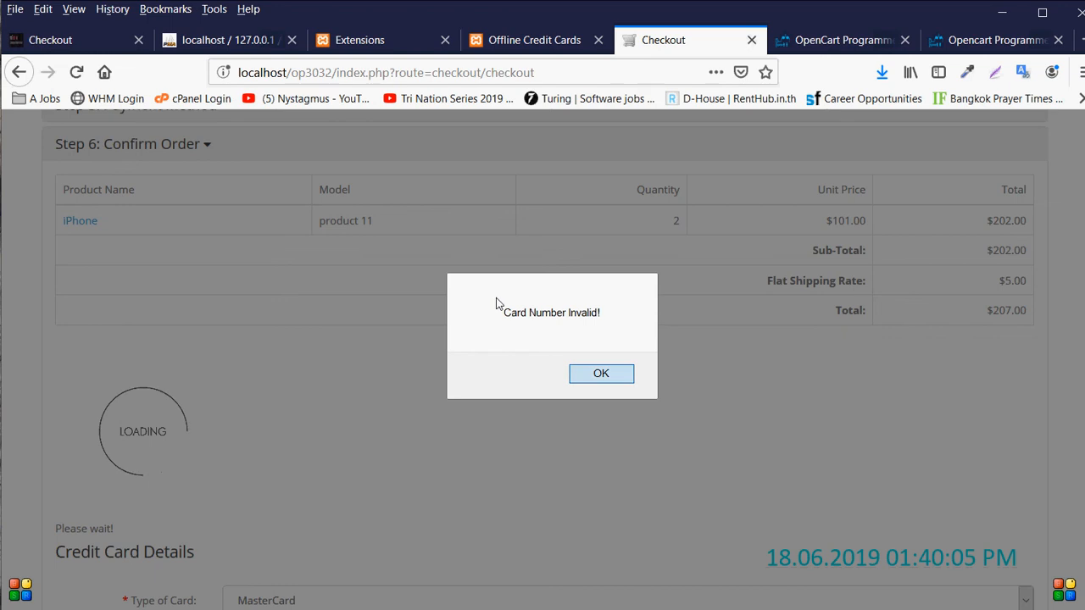
- Dismiss the Card Number Invalid warnings after resubmitting and return to the filled card form
click(601, 374)
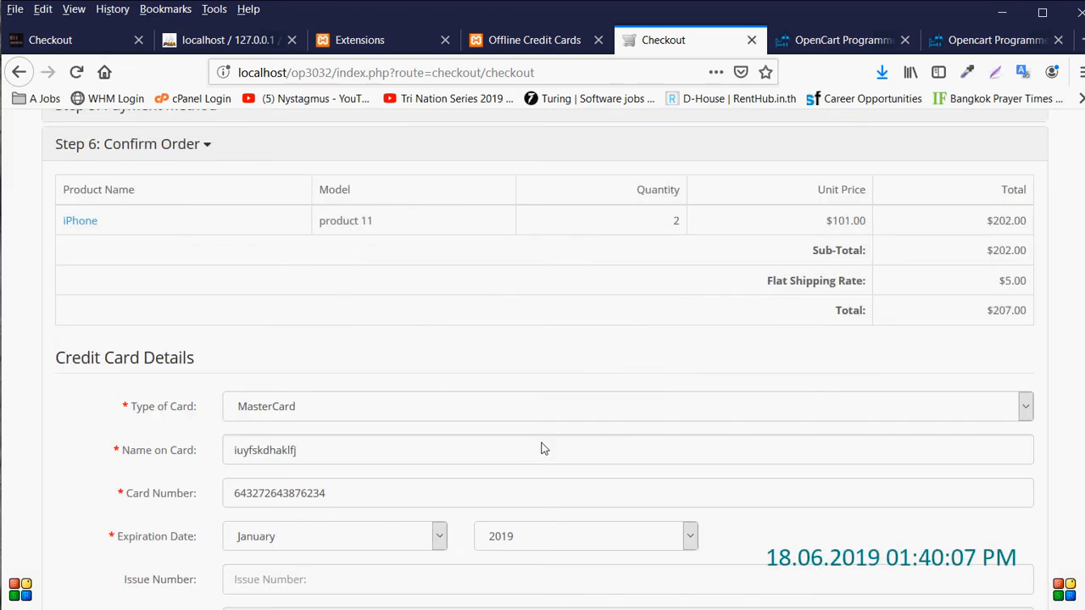
mouse_move(310, 378)
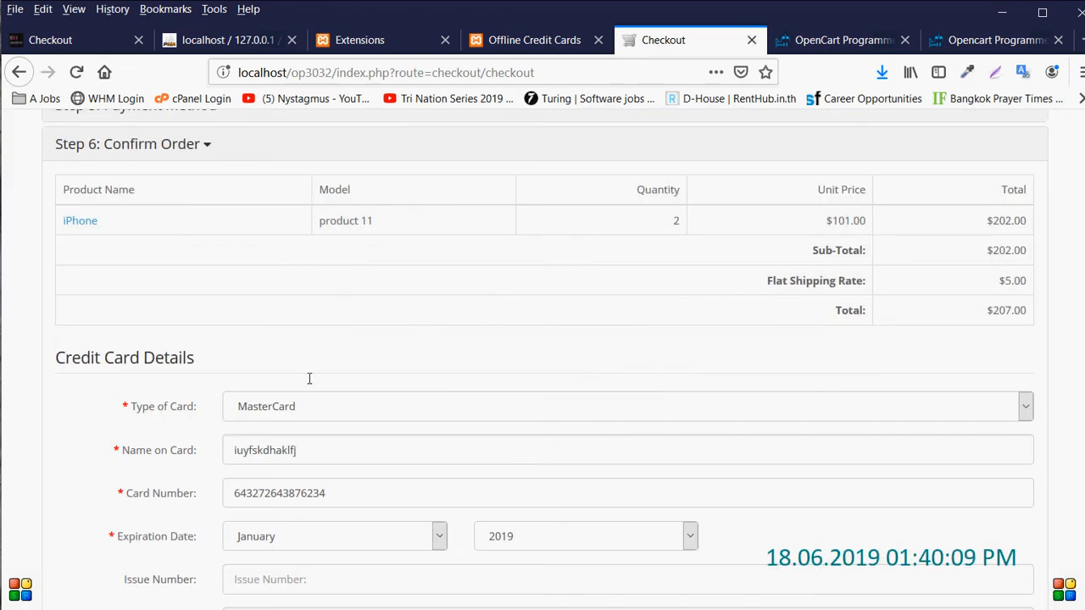
mouse_move(263, 413)
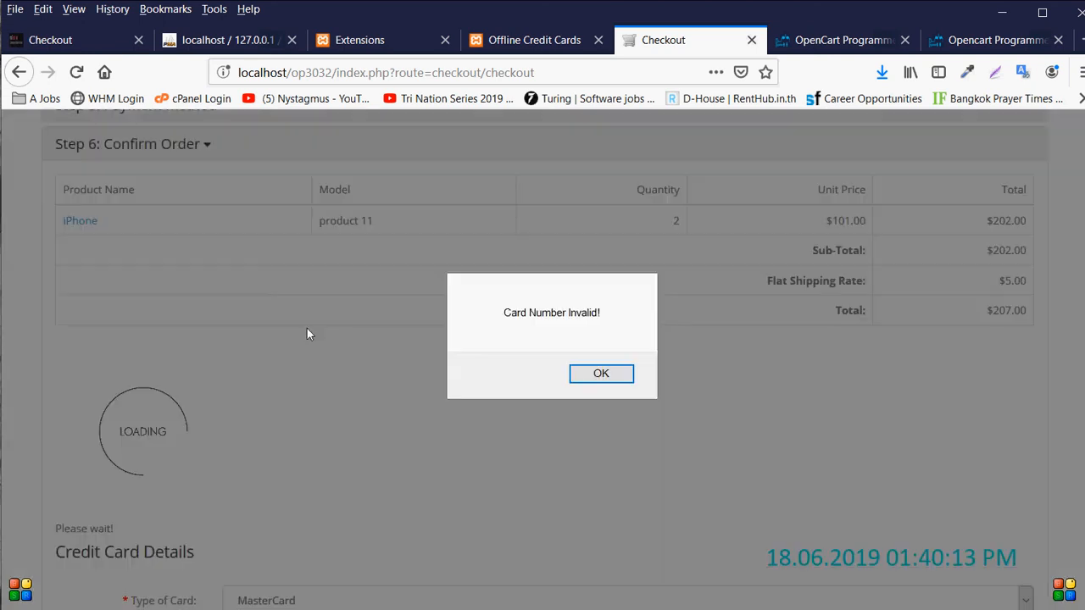
click(601, 374)
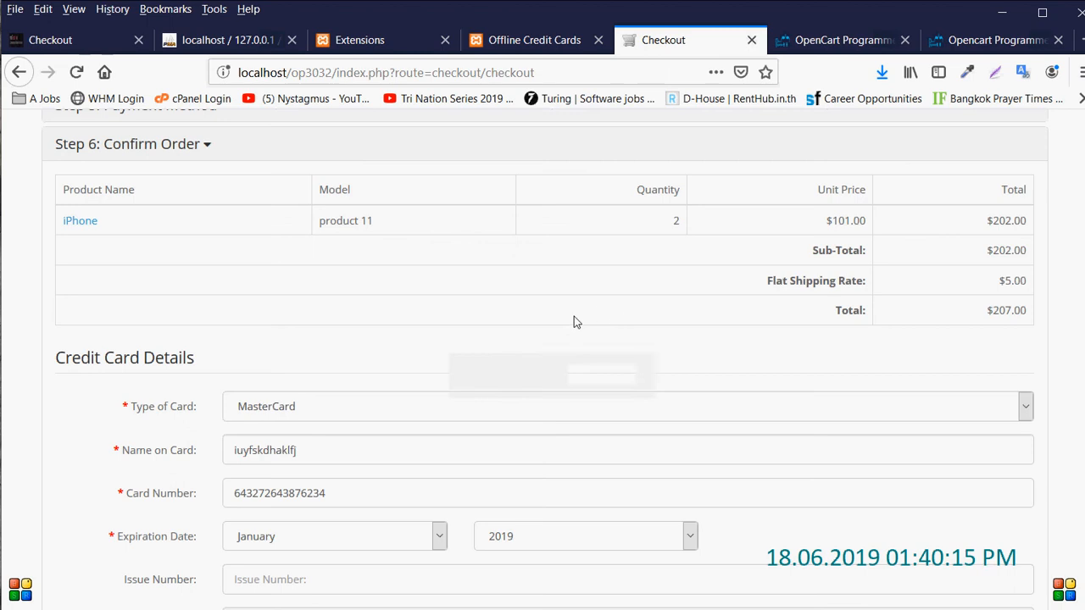
scroll(down, 3)
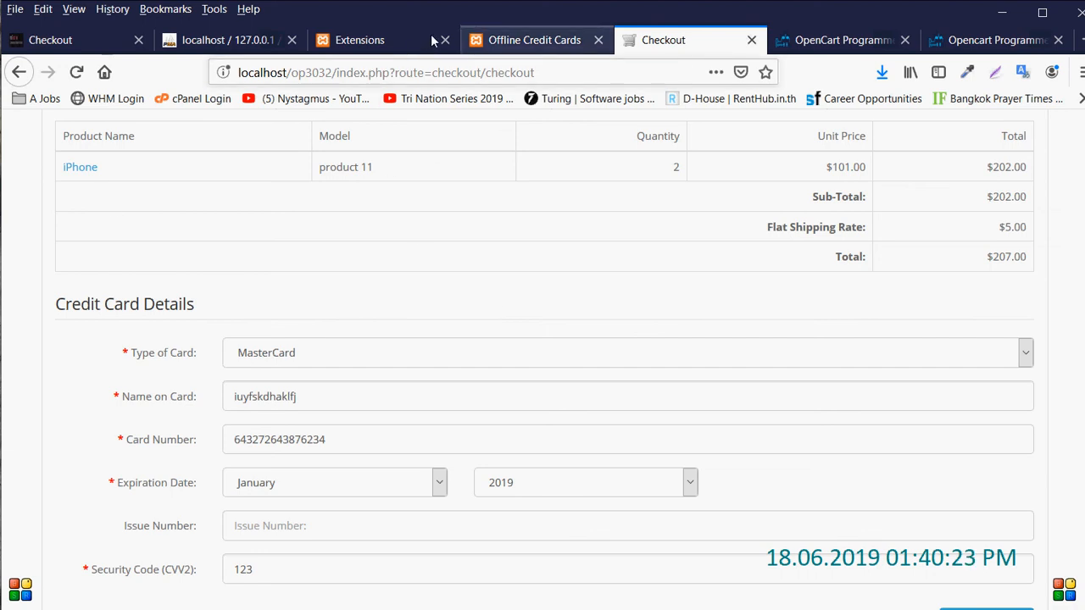
- Show the admin Sales > Orders list from the extension's tab, then start a new blank browser tab
click(534, 40)
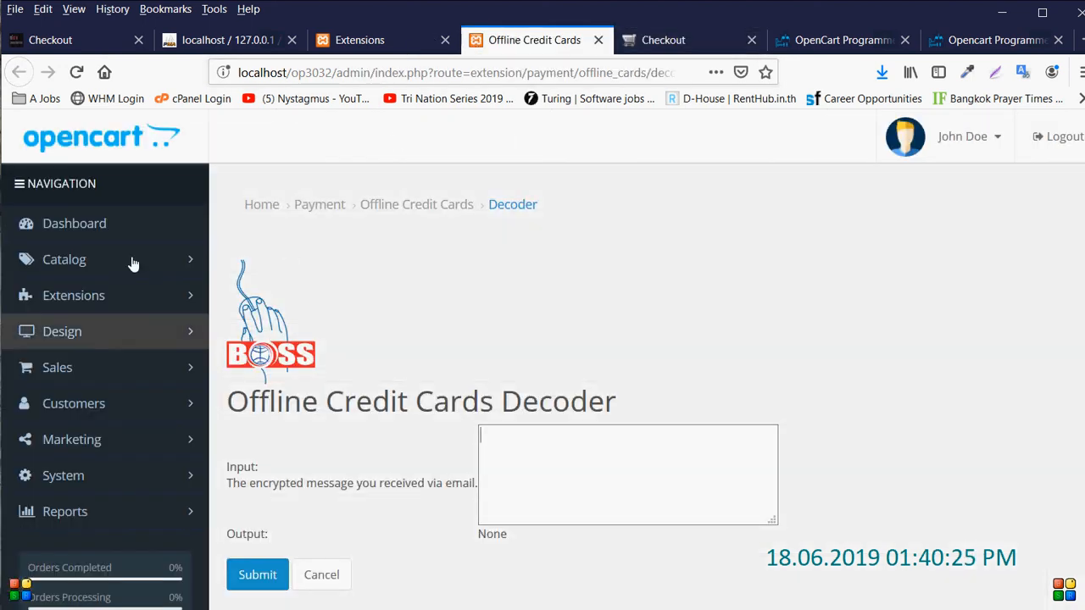
click(57, 367)
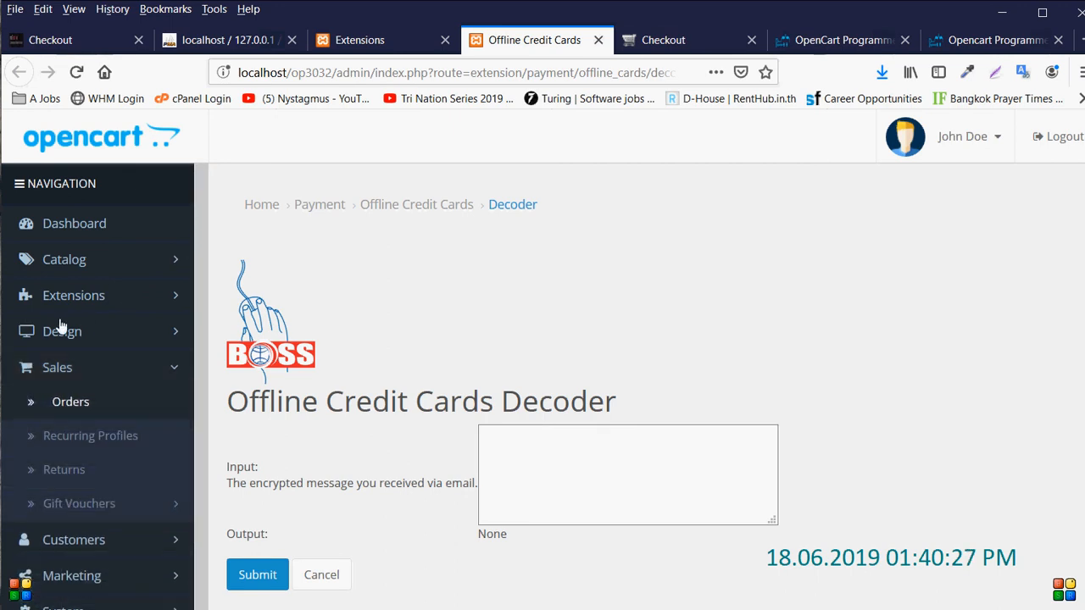
click(663, 39)
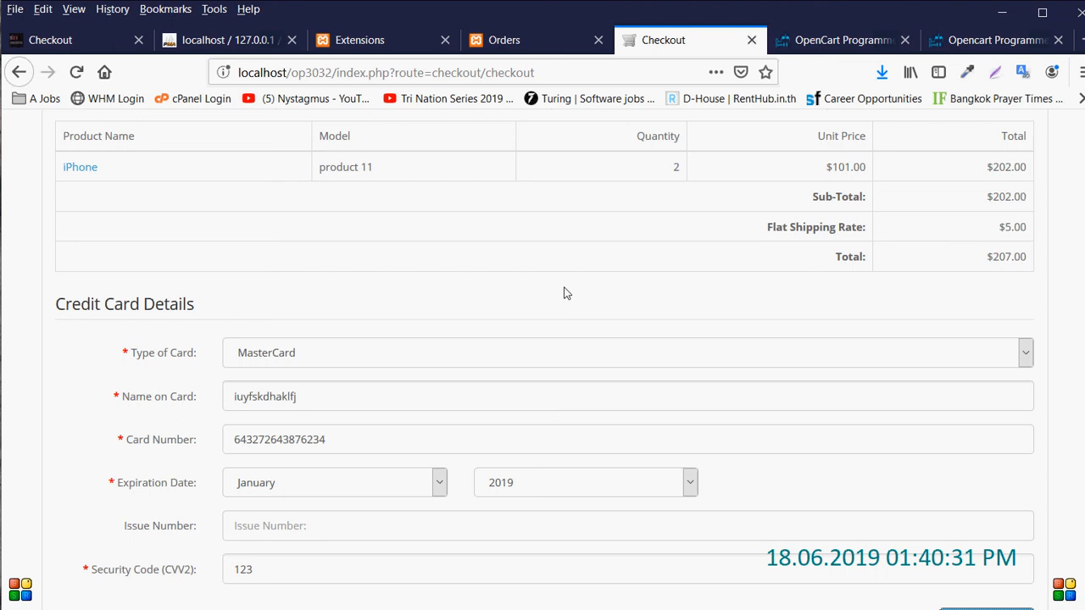
mouse_move(416, 260)
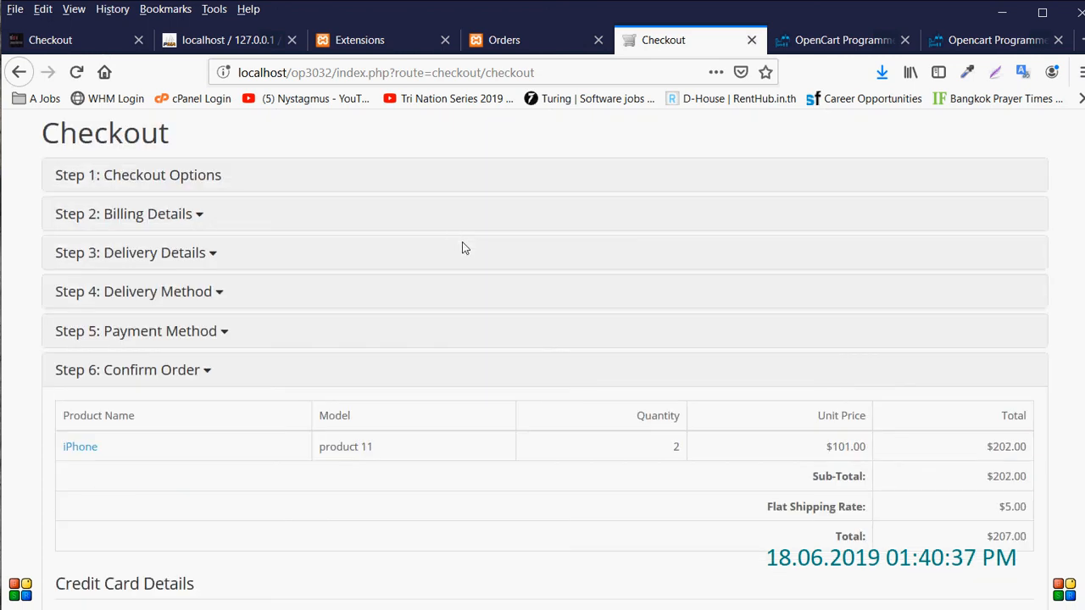
scroll(down, 3)
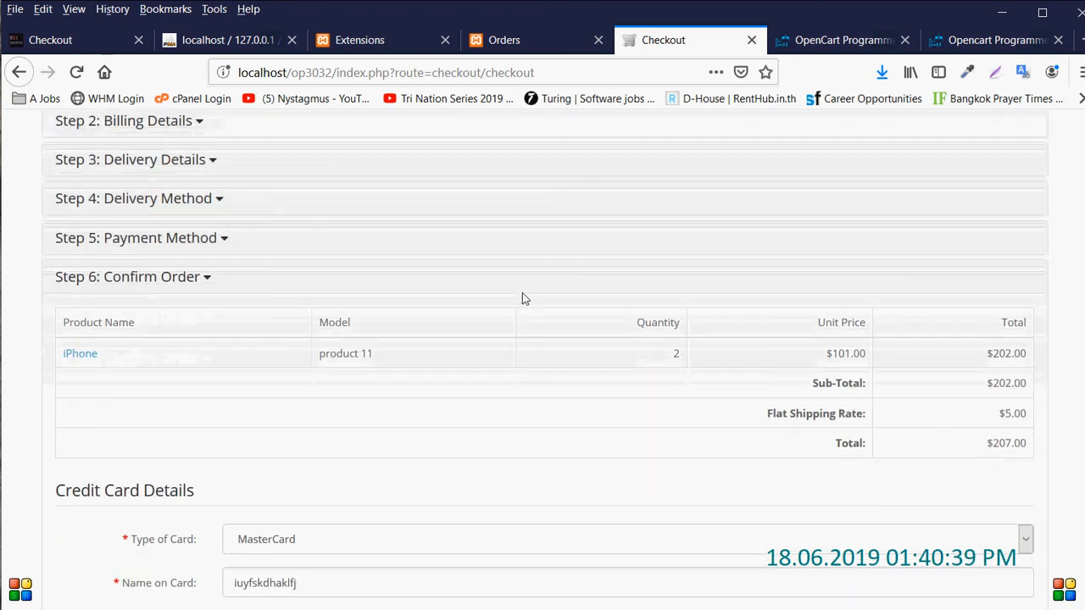
click(841, 40)
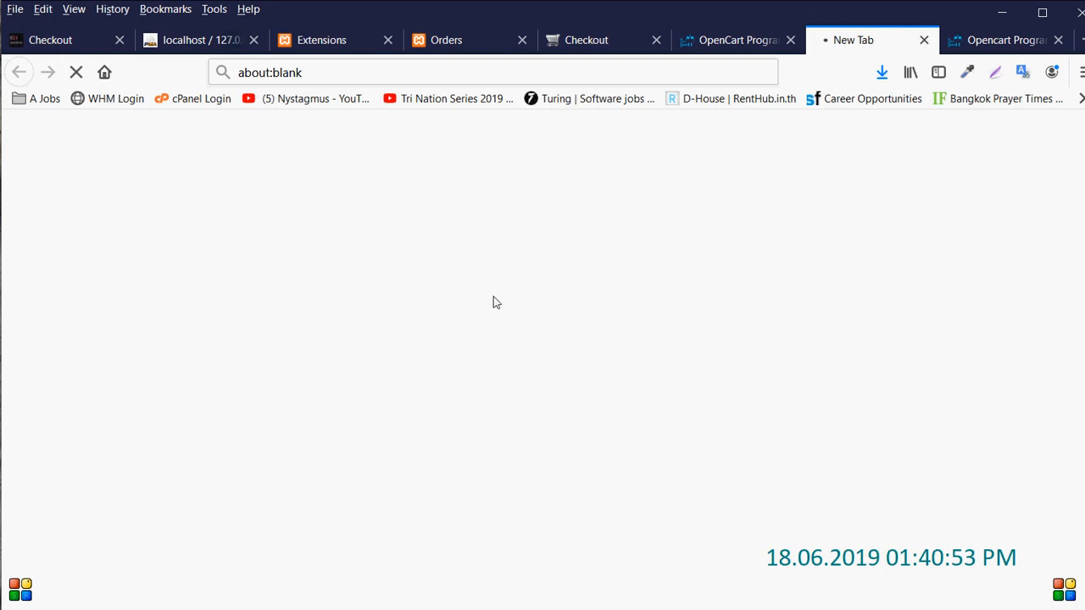
mouse_move(559, 105)
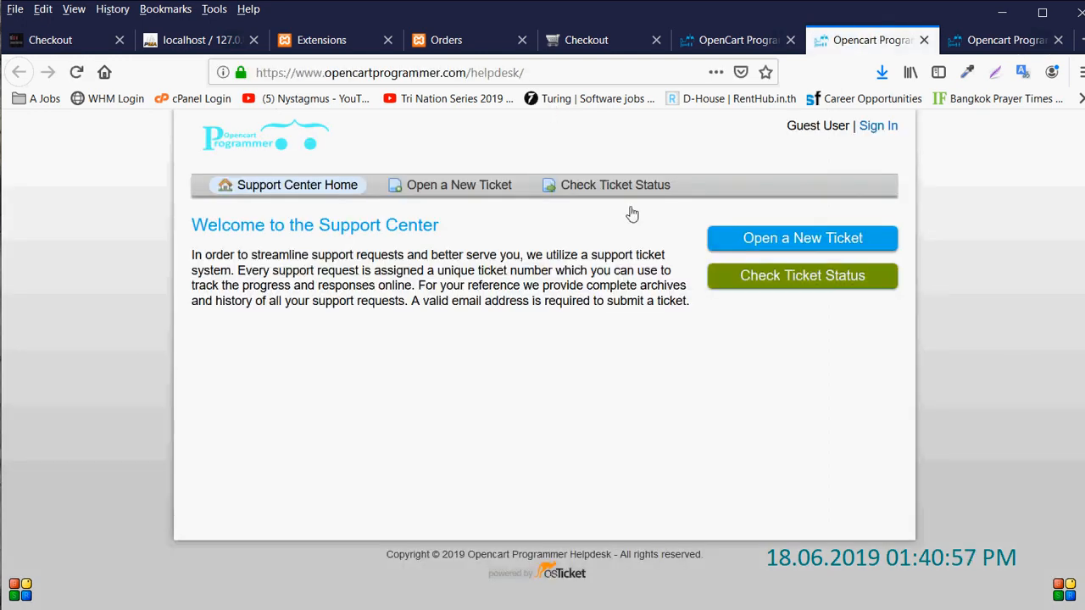
mouse_move(664, 237)
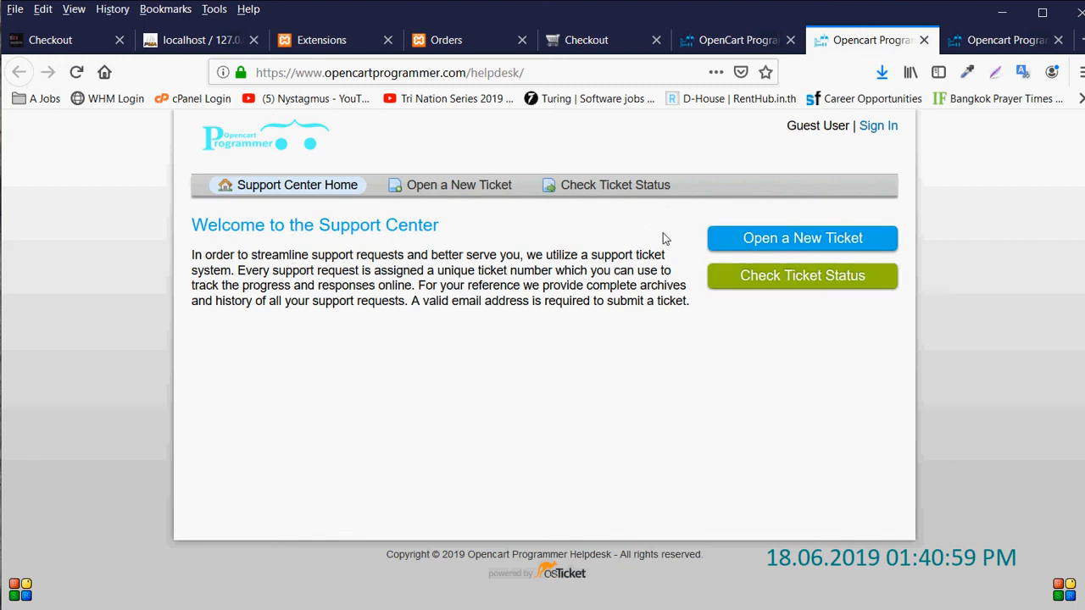
mouse_move(691, 239)
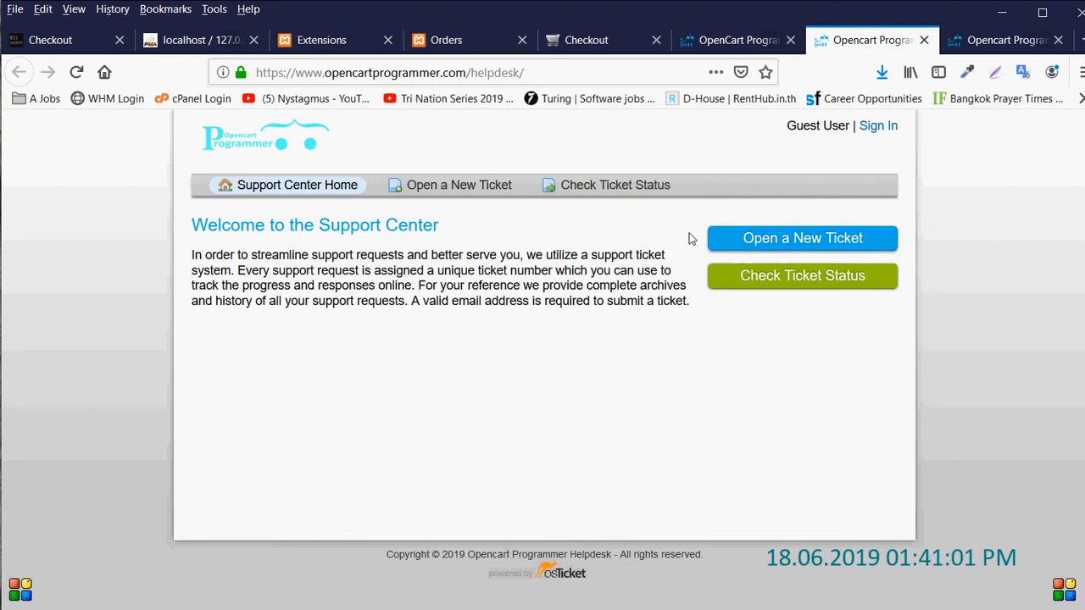
mouse_move(534, 258)
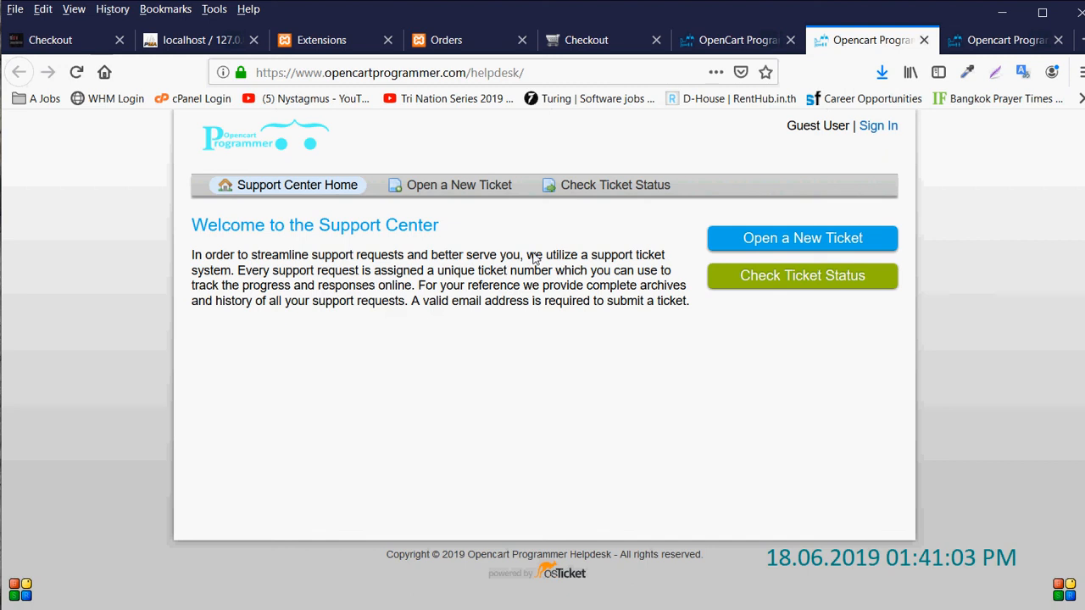
mouse_move(518, 261)
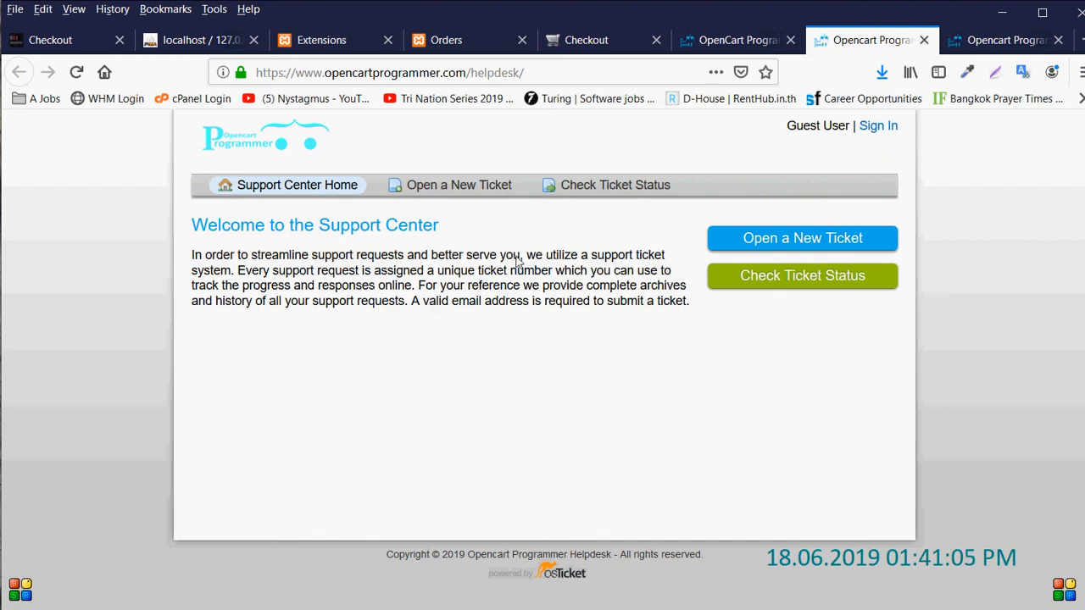
mouse_move(499, 427)
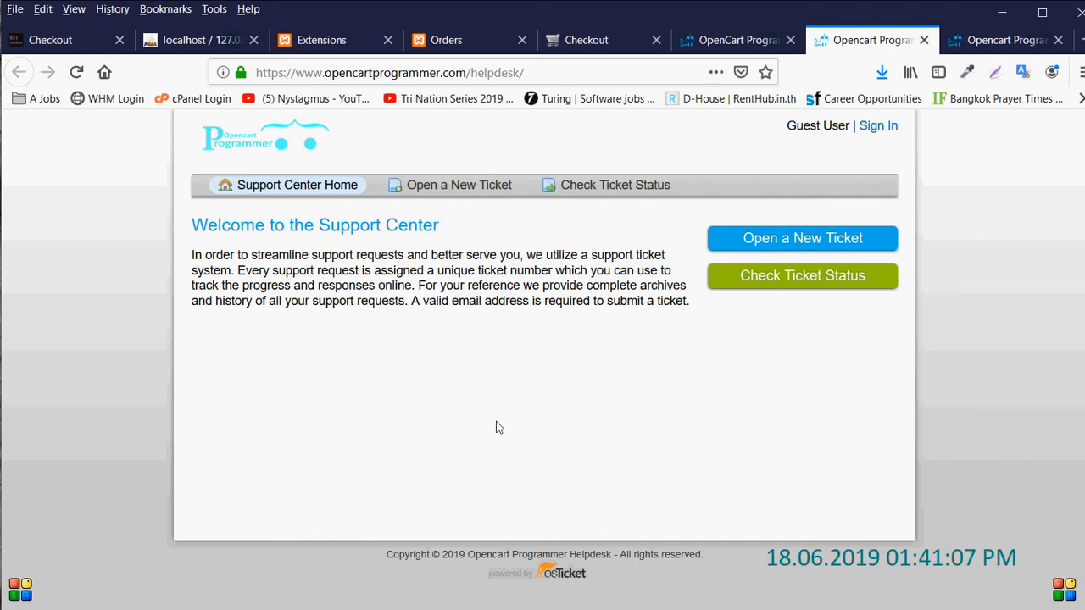